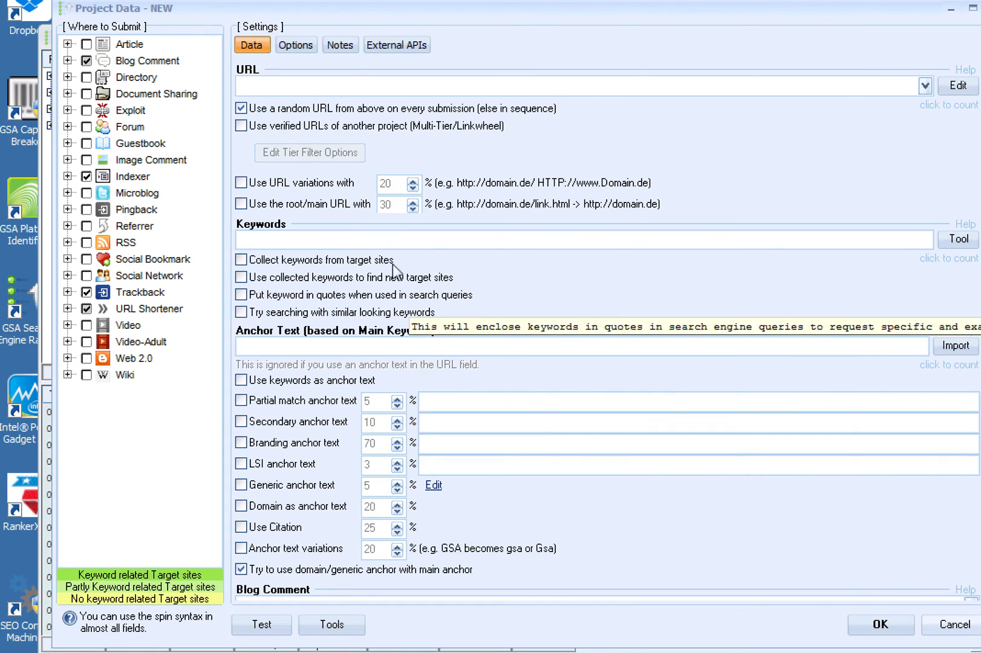
{"action": "mouse_move", "coordinate": [503, 20]}
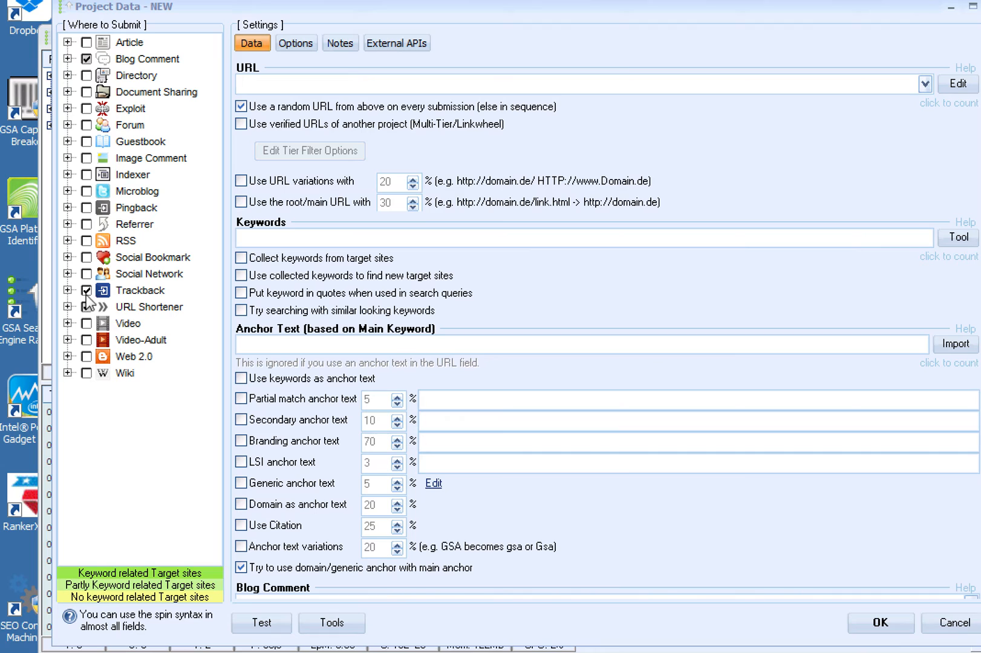
{"action": "mouse_move", "coordinate": [110, 294]}
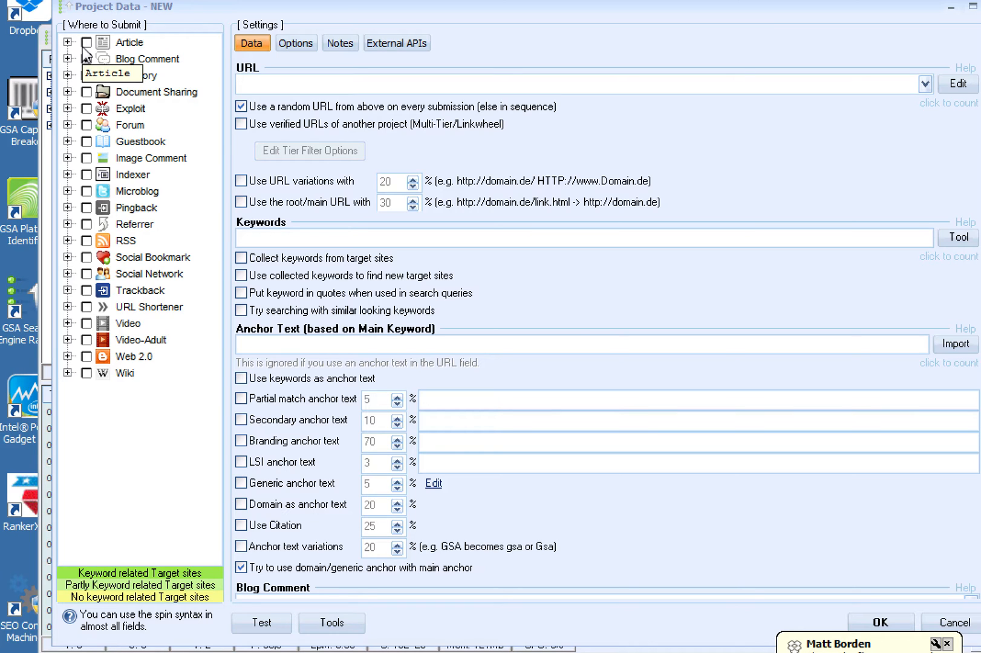
Step: Tick the Blog Comment and Forum engines in Where to Submit
{"action": "left_click", "coordinate": [86, 58]}
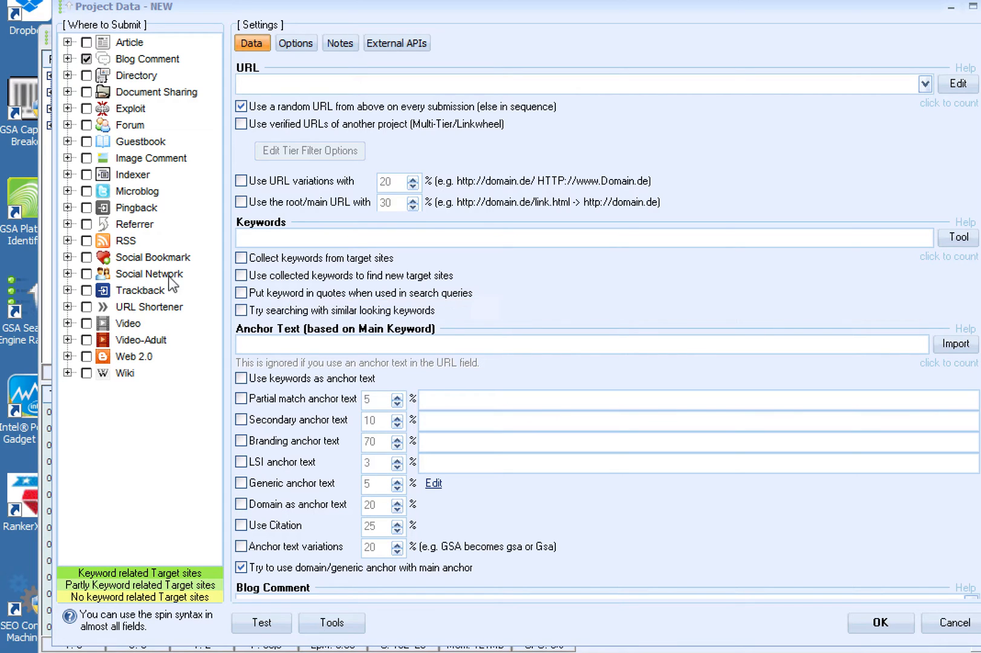
{"action": "mouse_move", "coordinate": [156, 113]}
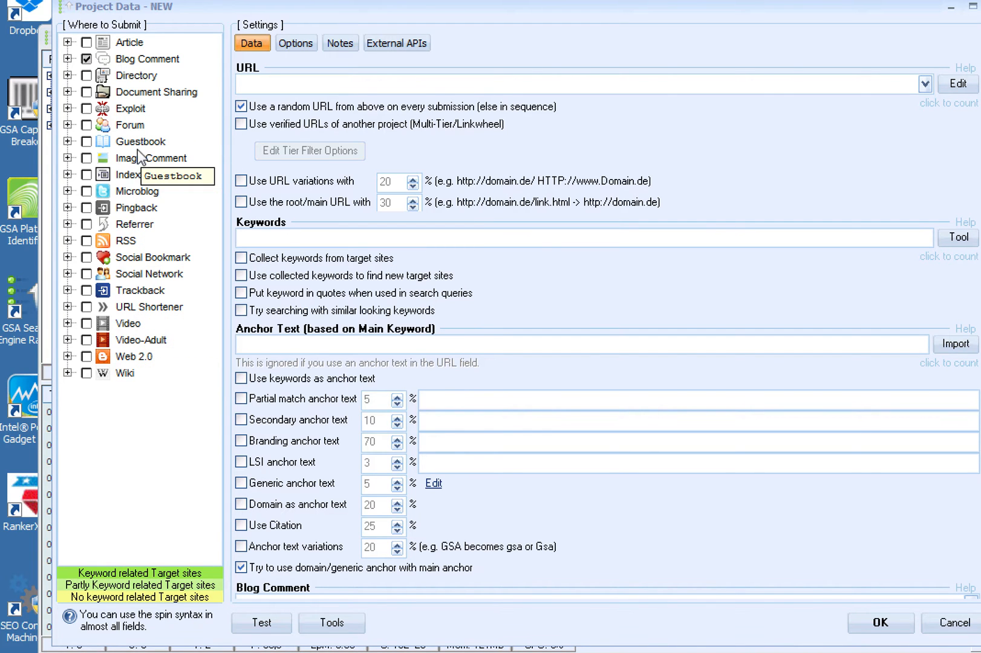
{"action": "mouse_move", "coordinate": [133, 175]}
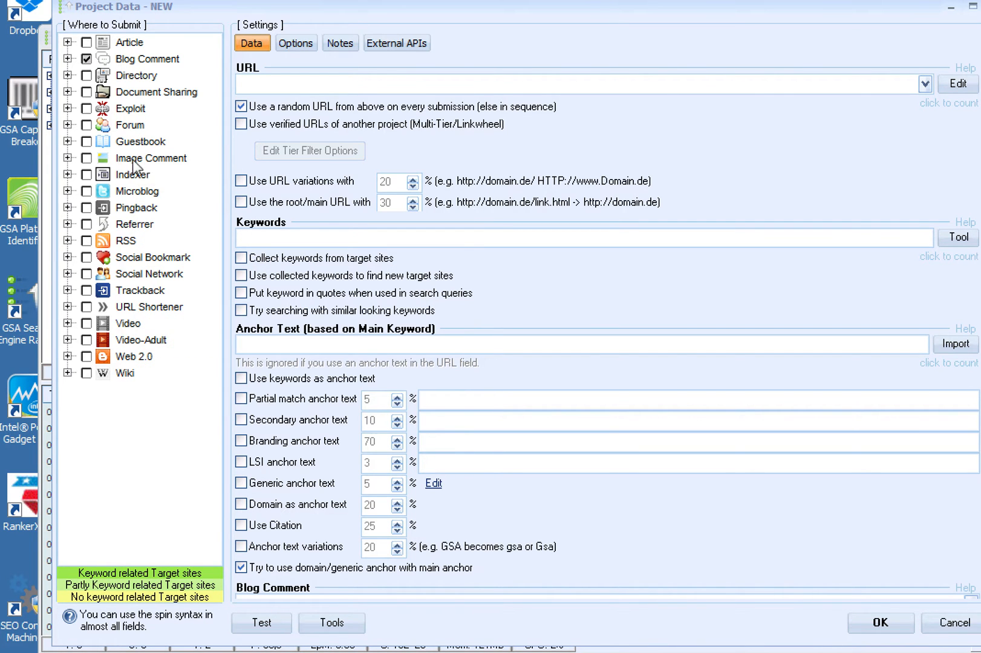
{"action": "left_click", "coordinate": [87, 124]}
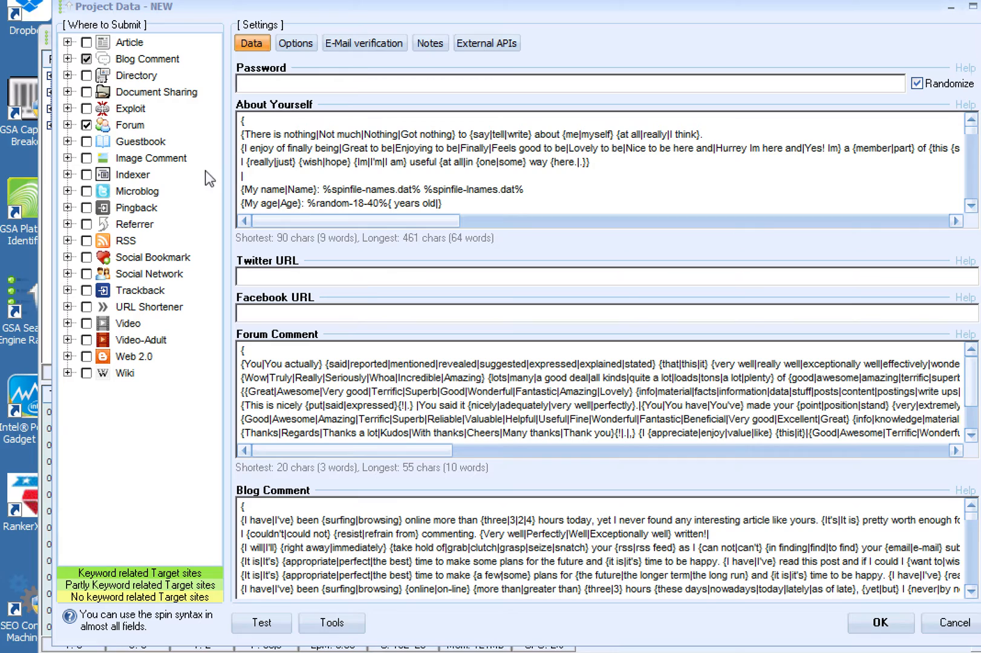
{"action": "mouse_move", "coordinate": [173, 66]}
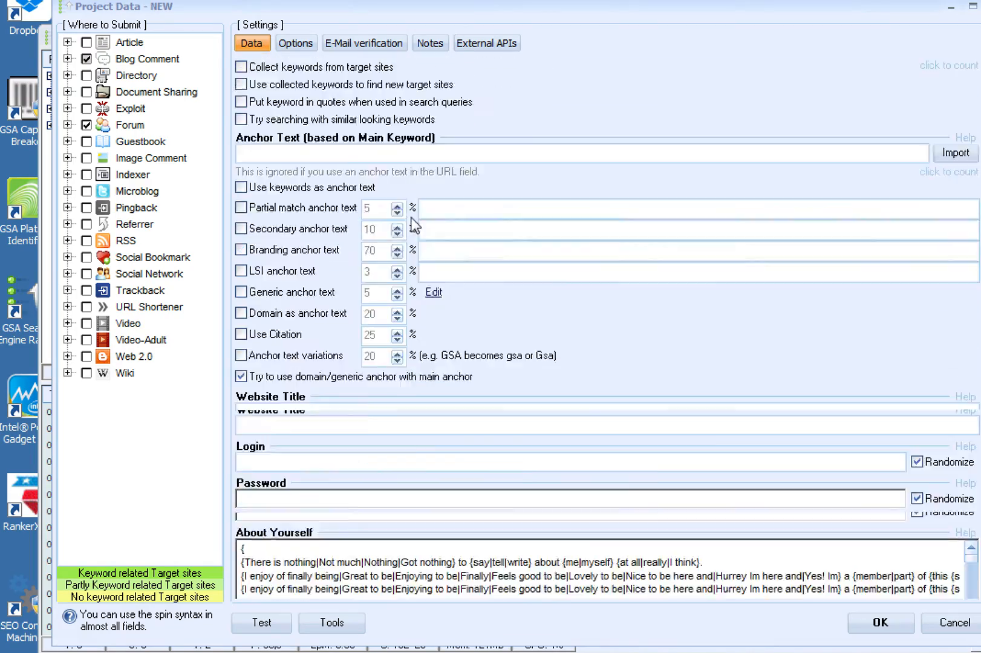
{"action": "scroll", "scroll_direction": "down", "scroll_amount": 3}
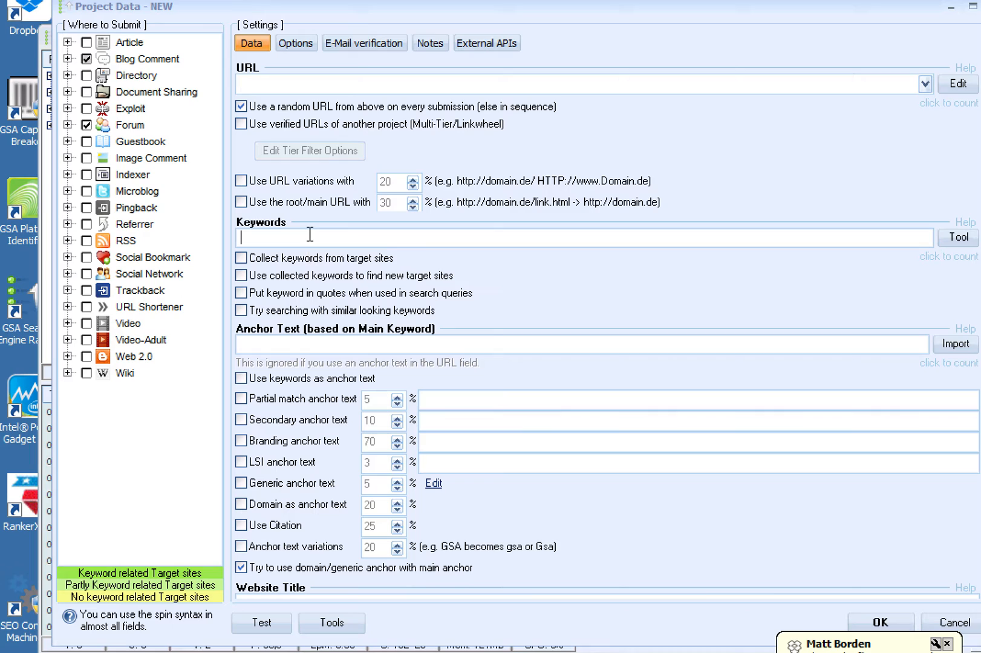
Step: Enter keywords: carpet cleaning, denver, commercial cleaning, aurora/arvada/thronton colorado, highlands ranch, houses for sale
{"action": "type", "text": "carpet cleaning"}
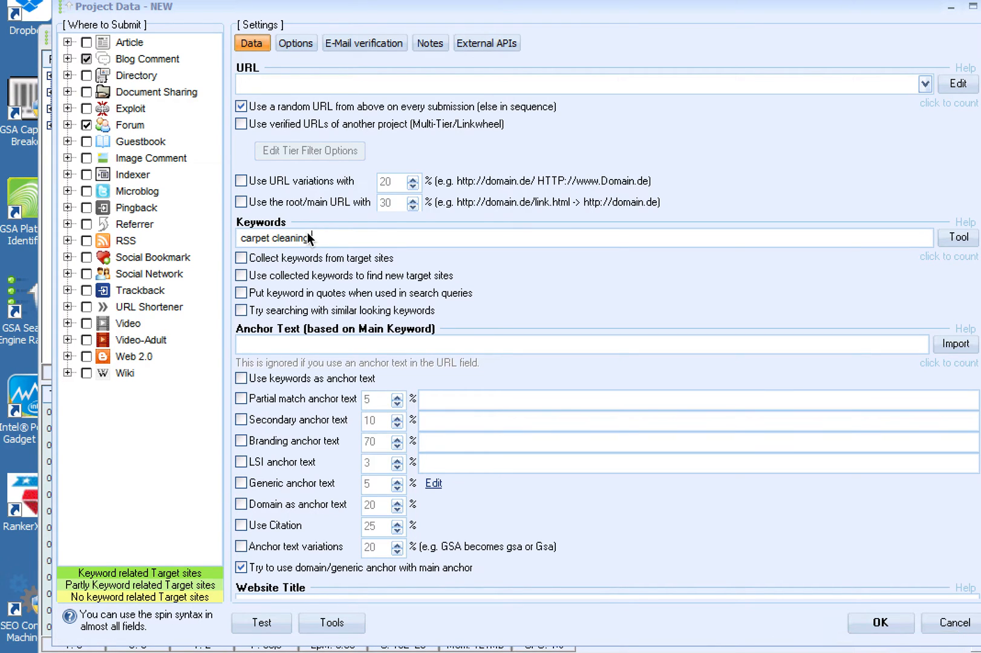
{"action": "type", "text": "denver, cleaning, house cleaning, tile, hardwood floors, flooring,"}
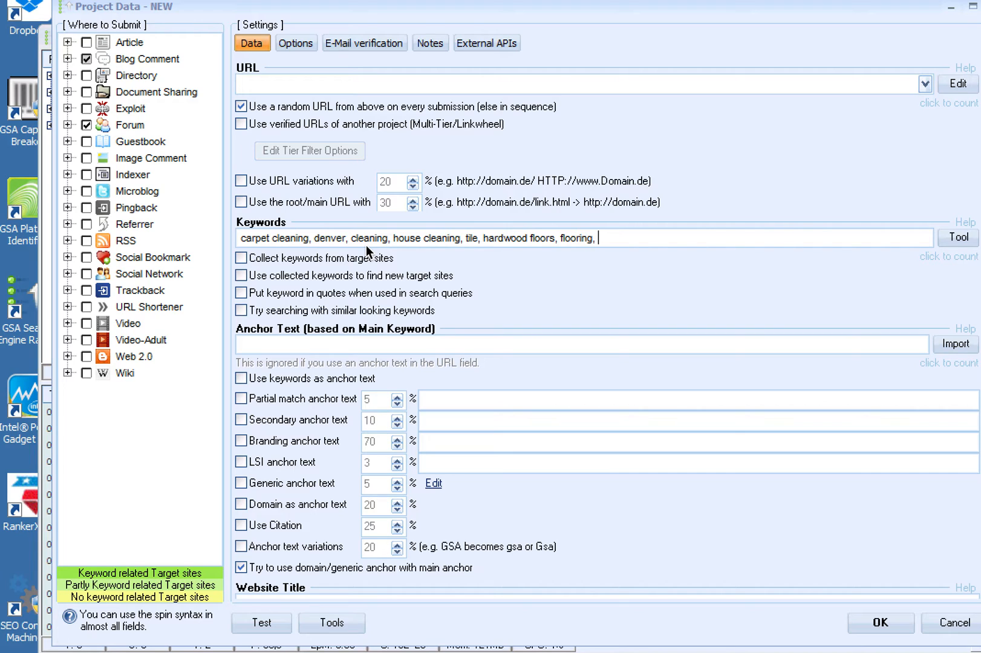
{"action": "type", "text": "commercial cleaning,"}
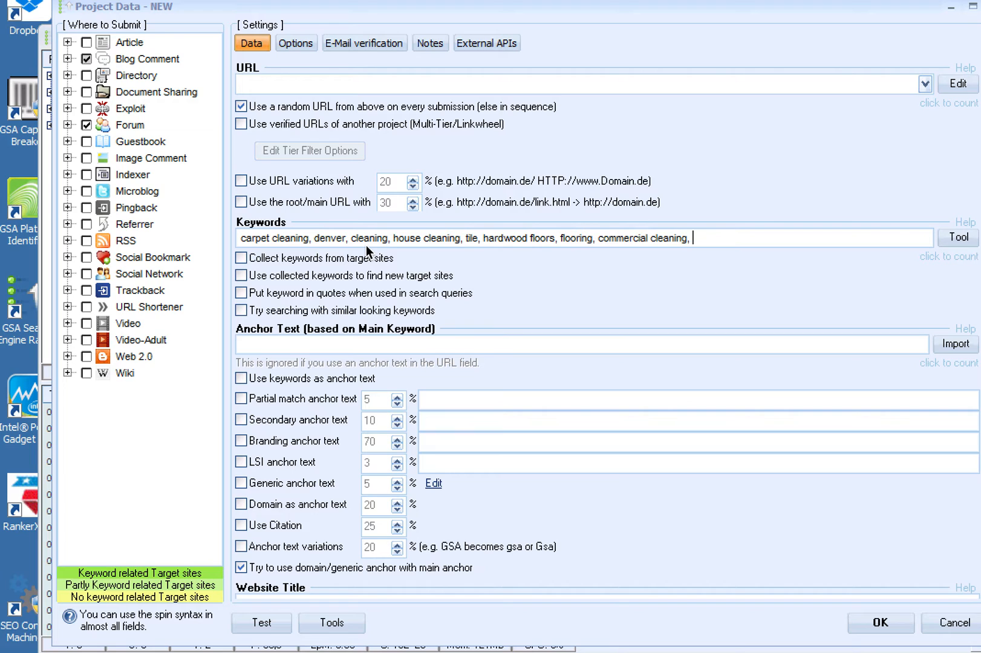
{"action": "type", "text": "aurora colorado, arvada colorado, thronton colorado, littleton colorado, golden colorado,"}
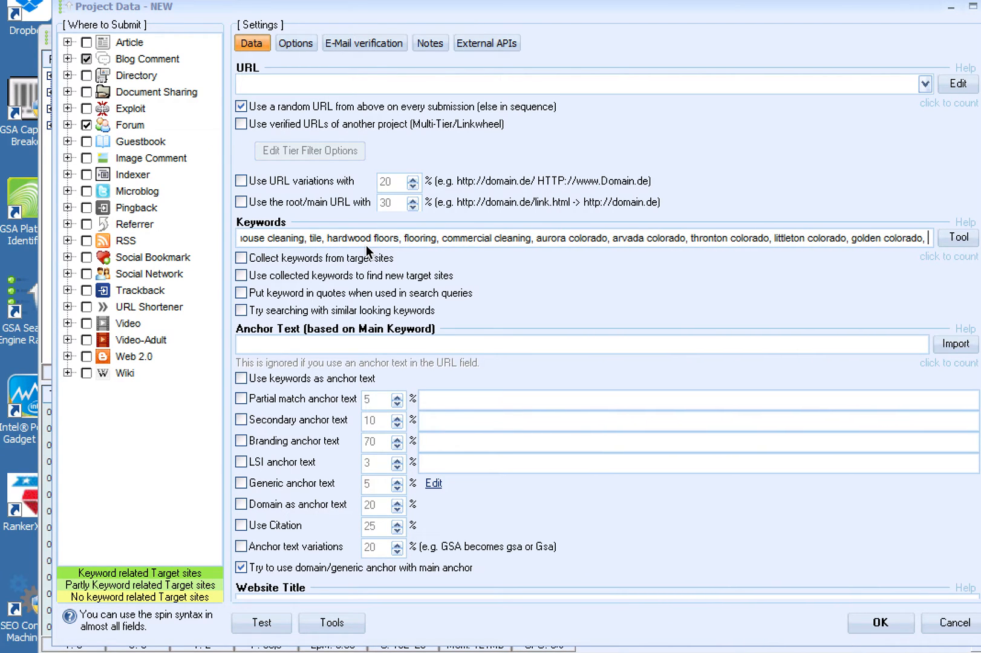
{"action": "type", "text": "highlands ranch colorado, home repair, home improvement, home services, houses"}
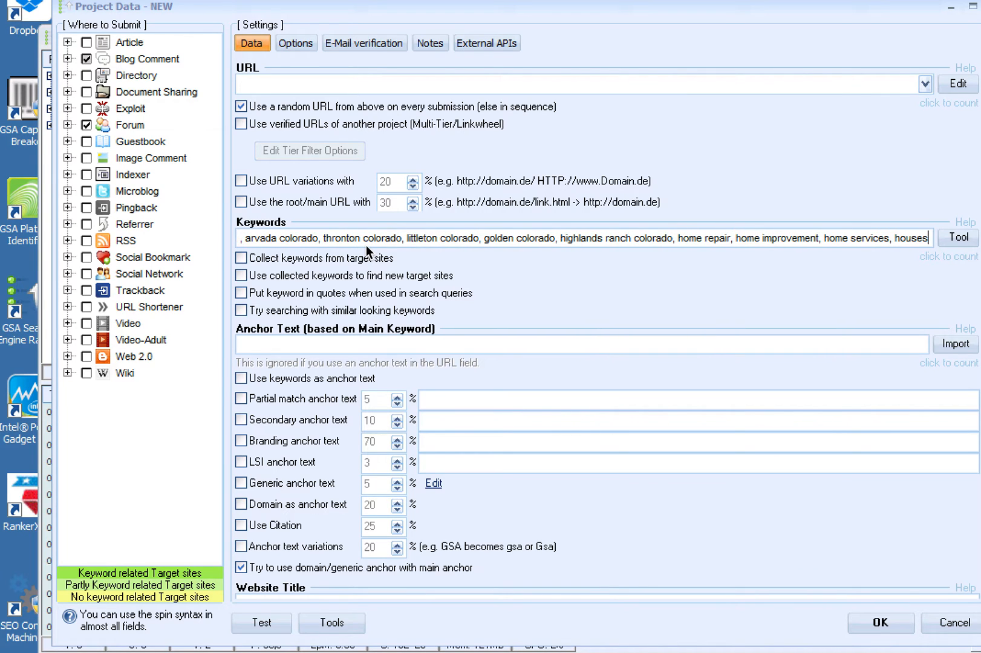
{"action": "key", "text": "BackSpace"}
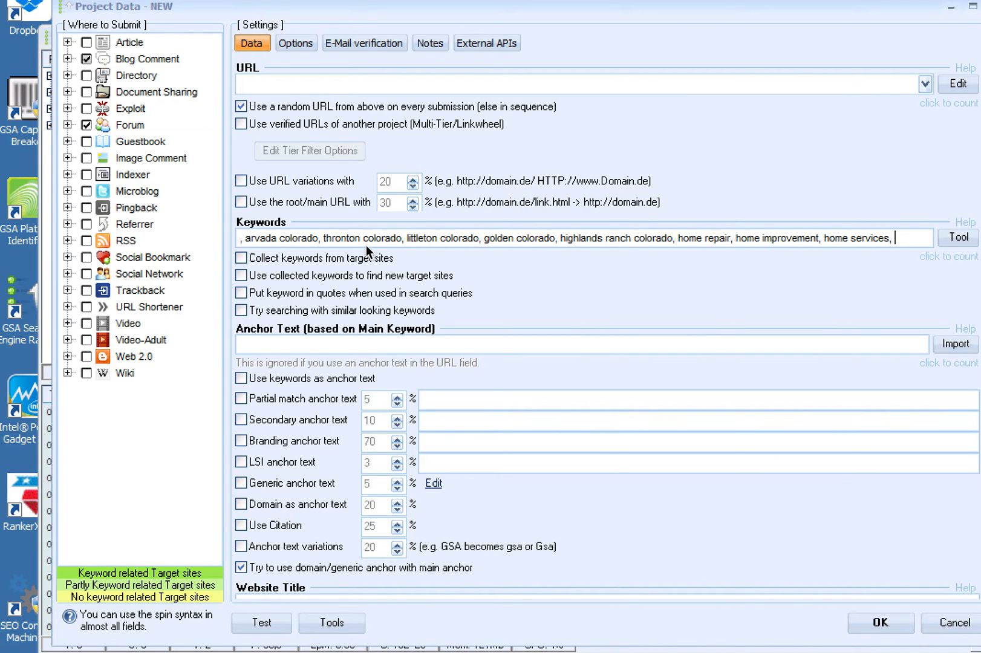
{"action": "type", "text": "houses for sale"}
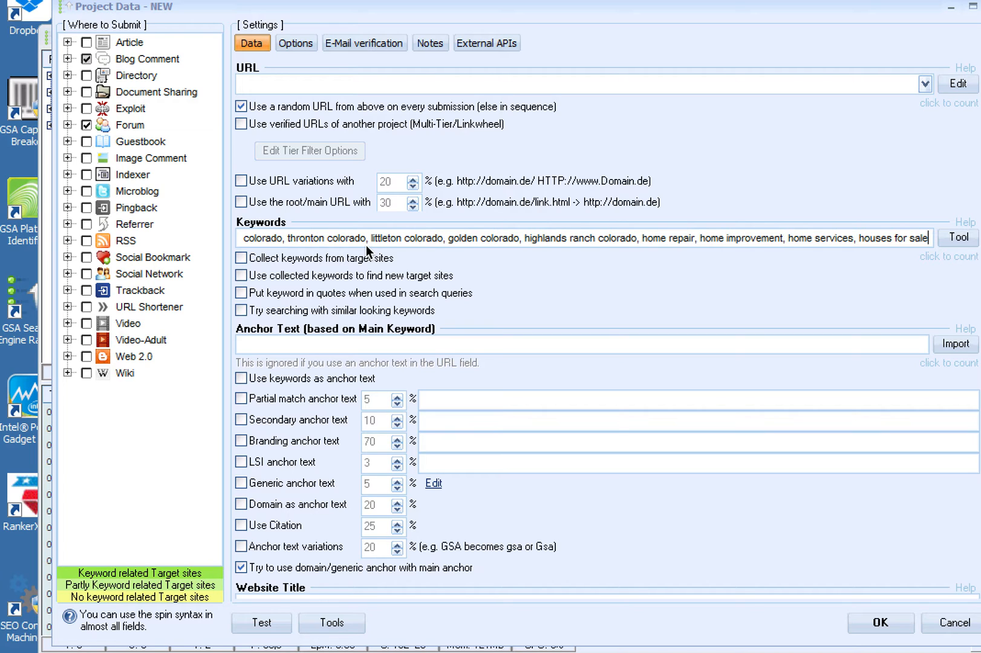
{"action": "mouse_move", "coordinate": [351, 293]}
{"action": "type", "text": "Home Carpet Cleaning"}
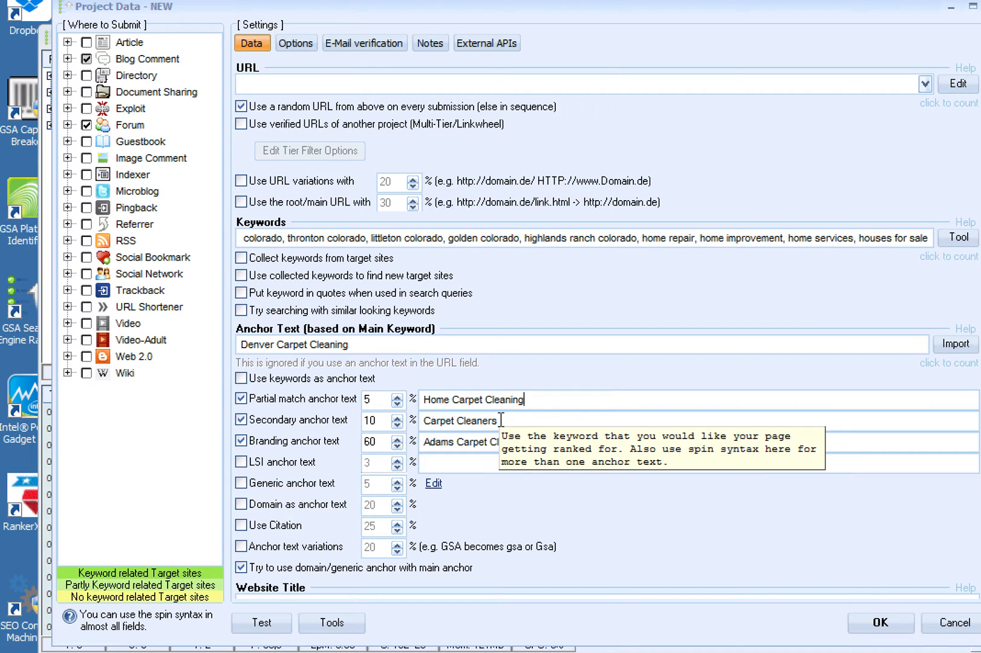
Step: Set the anchor text percentage to 15 and move down the Data tab
{"action": "type", "text": "15"}
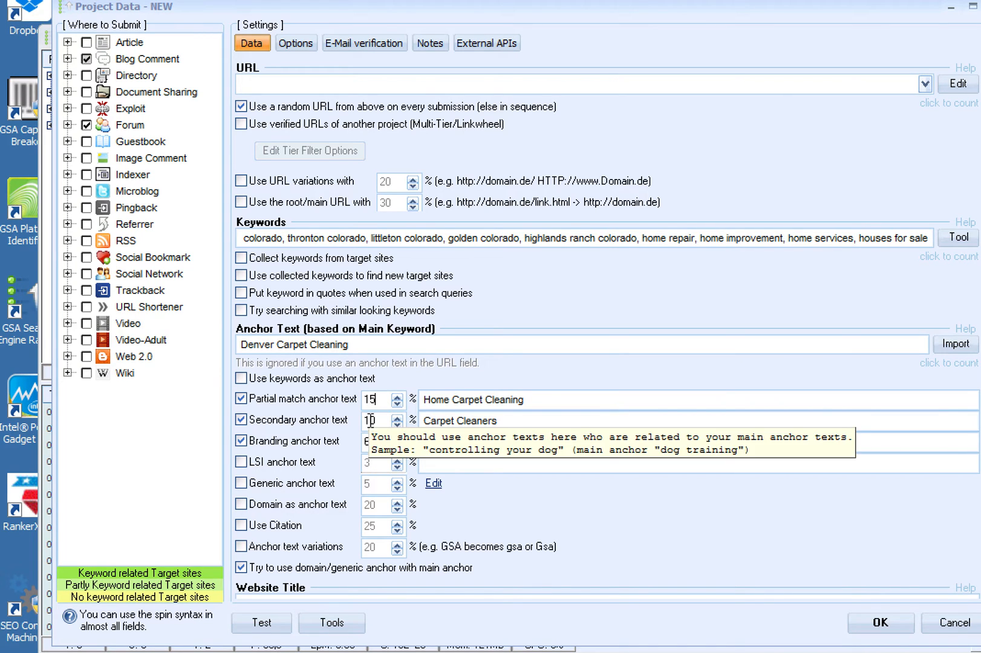
{"action": "scroll", "scroll_direction": "down", "scroll_amount": 3}
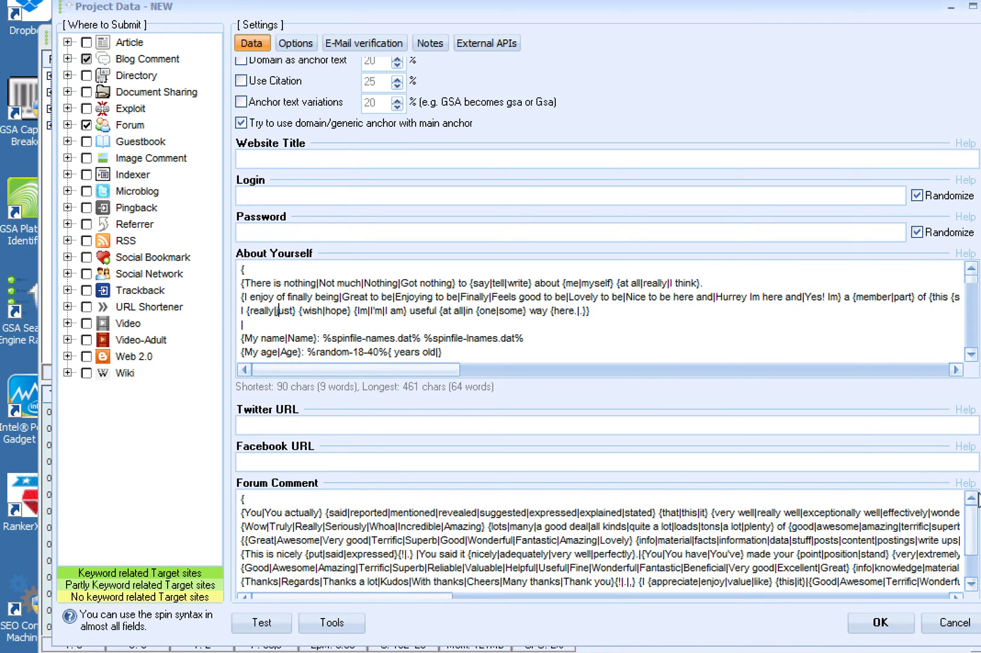
Step: Scroll the Data tab past About Yourself and Forum Comment to the Blog Comment box
{"action": "scroll", "scroll_direction": "down", "scroll_amount": 3}
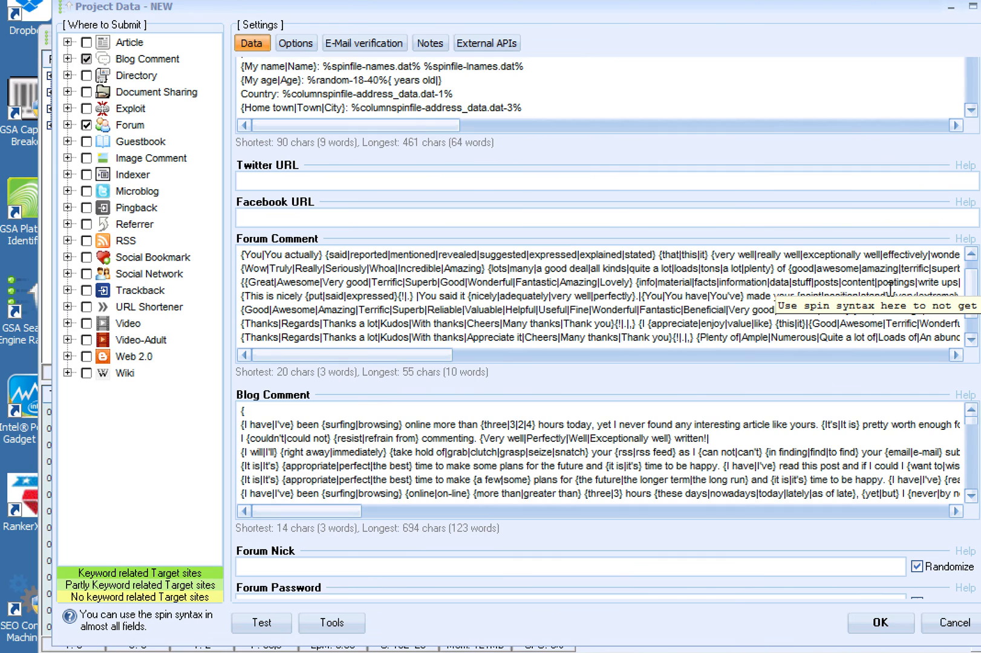
{"action": "scroll", "scroll_direction": "down", "scroll_amount": 3}
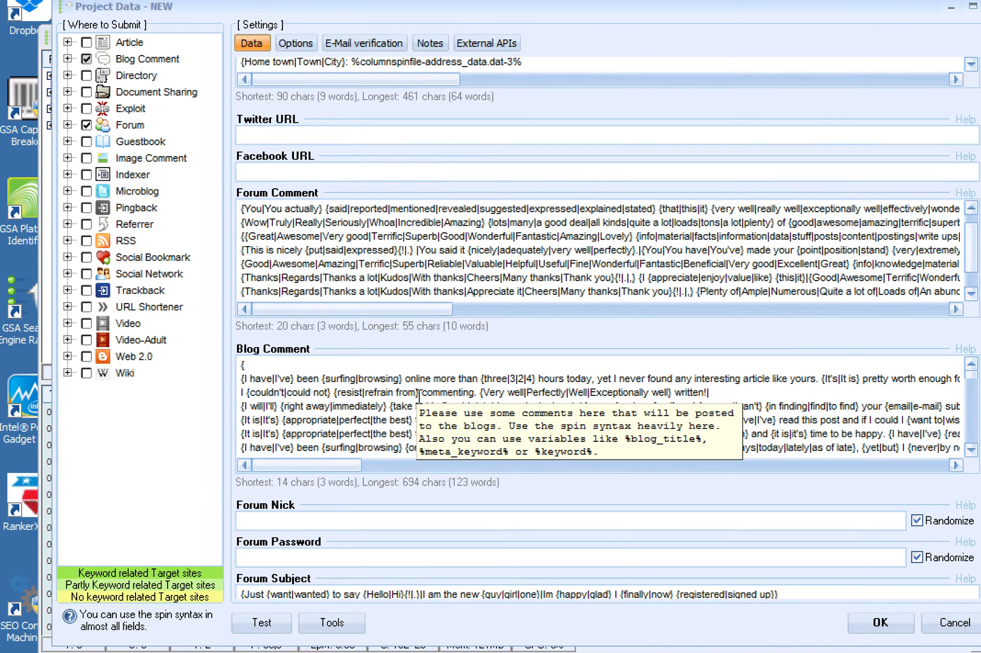
Step: Select all the default spun Blog Comment text and delete it
{"action": "right_click", "coordinate": [407, 392]}
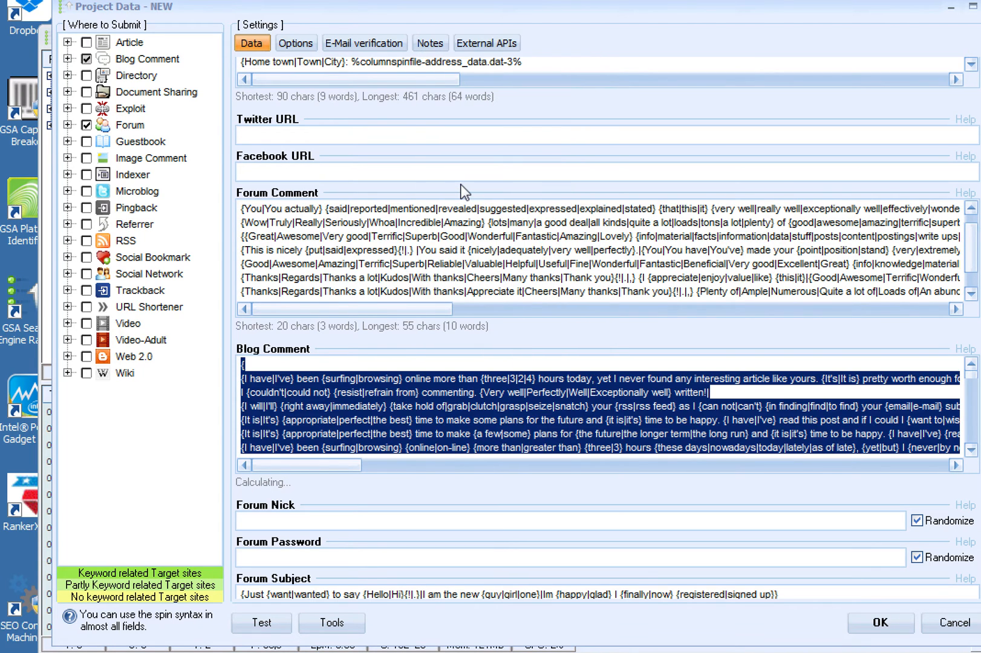
{"action": "key", "text": "Delete"}
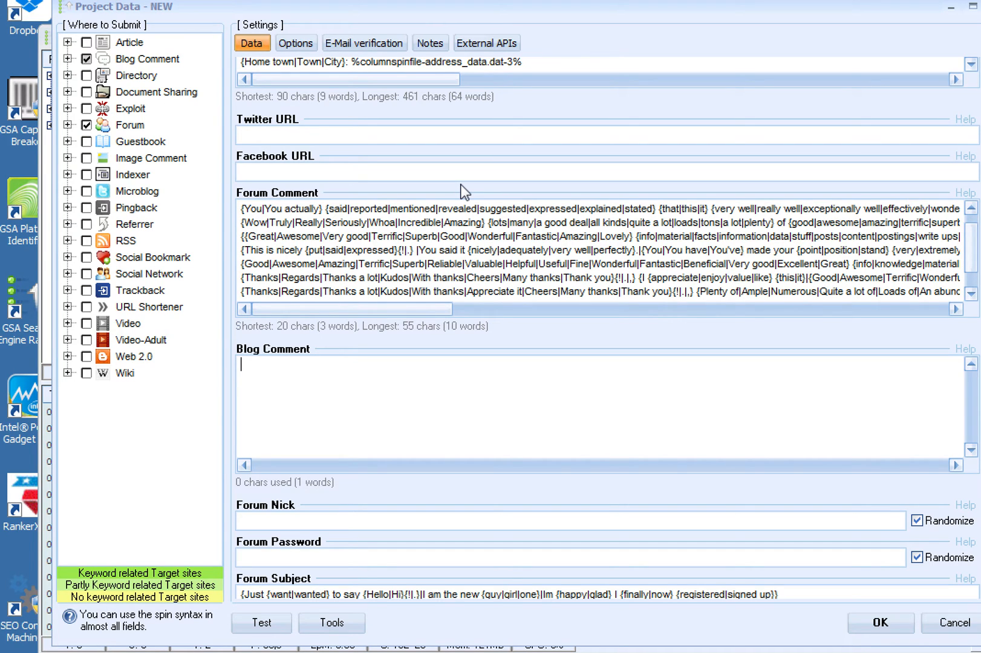
Step: Write the blog comment praising the post, shared with Facebook followers, opening with 'I loved this post!'
{"action": "type", "text": "I loved this po"}
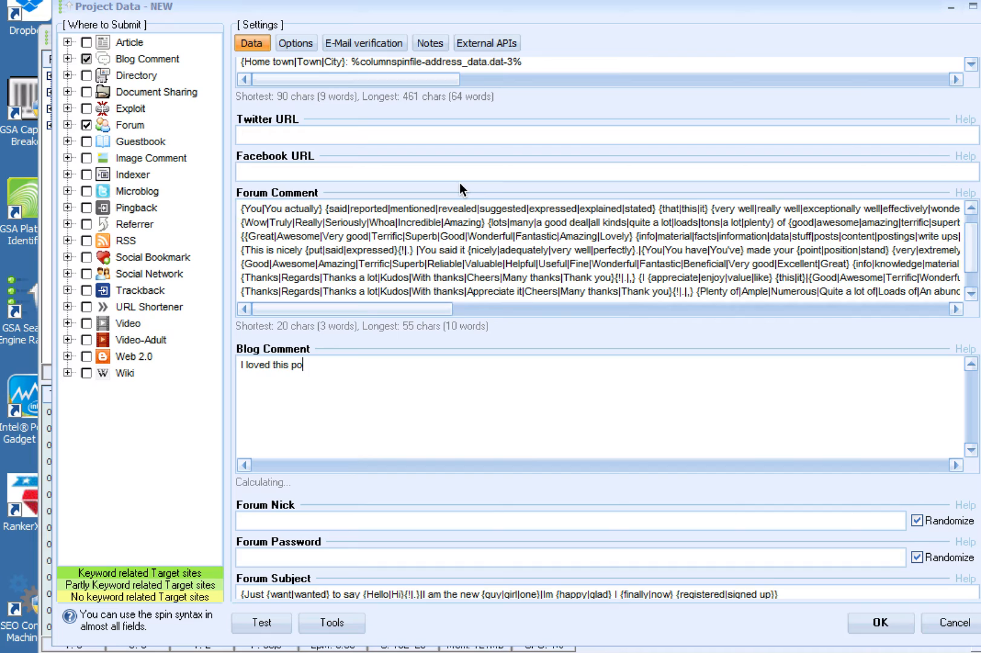
{"action": "type", "text": "st! I re"}
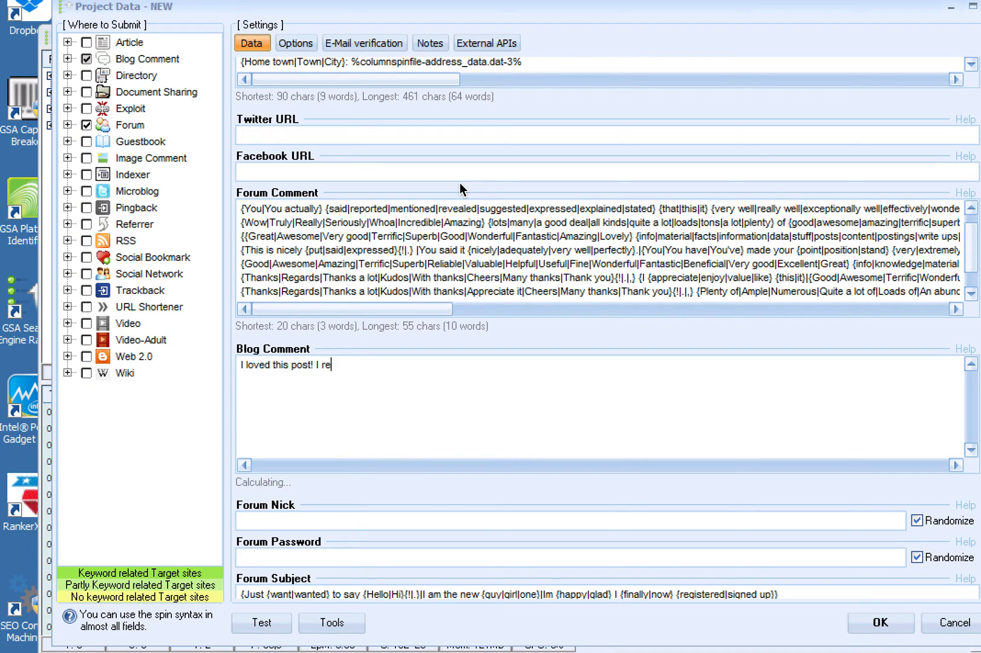
{"action": "type", "text": "ad your b"}
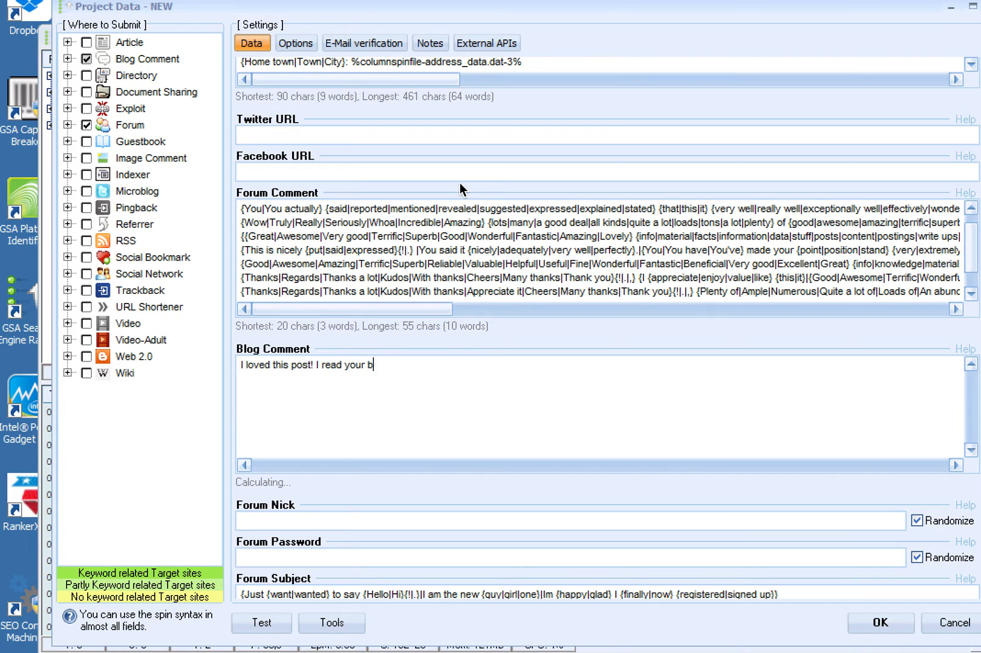
{"action": "type", "text": "og fairly of"}
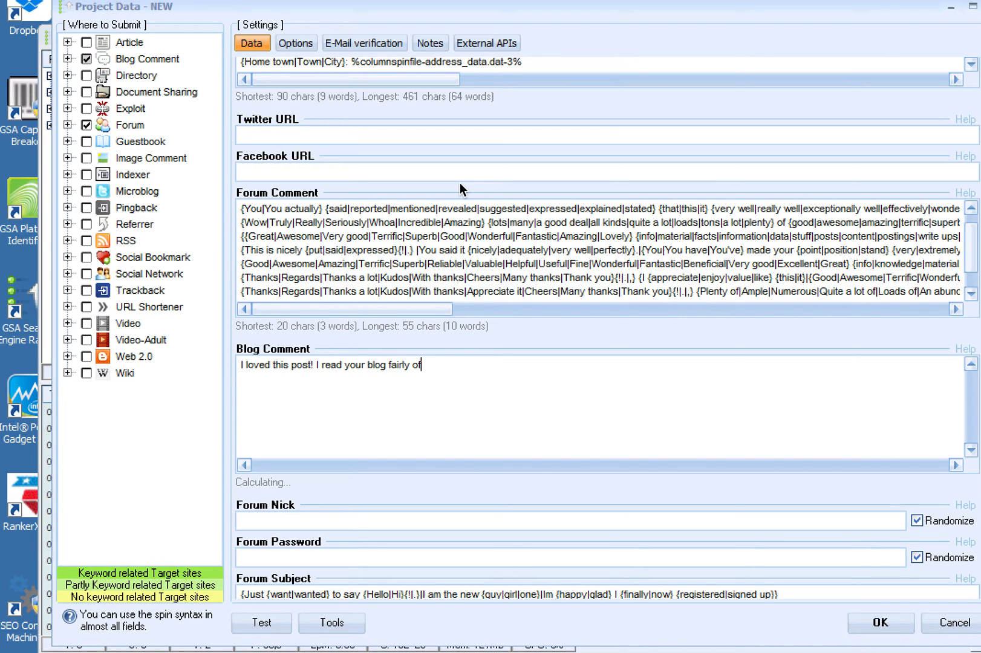
{"action": "type", "text": "en and"}
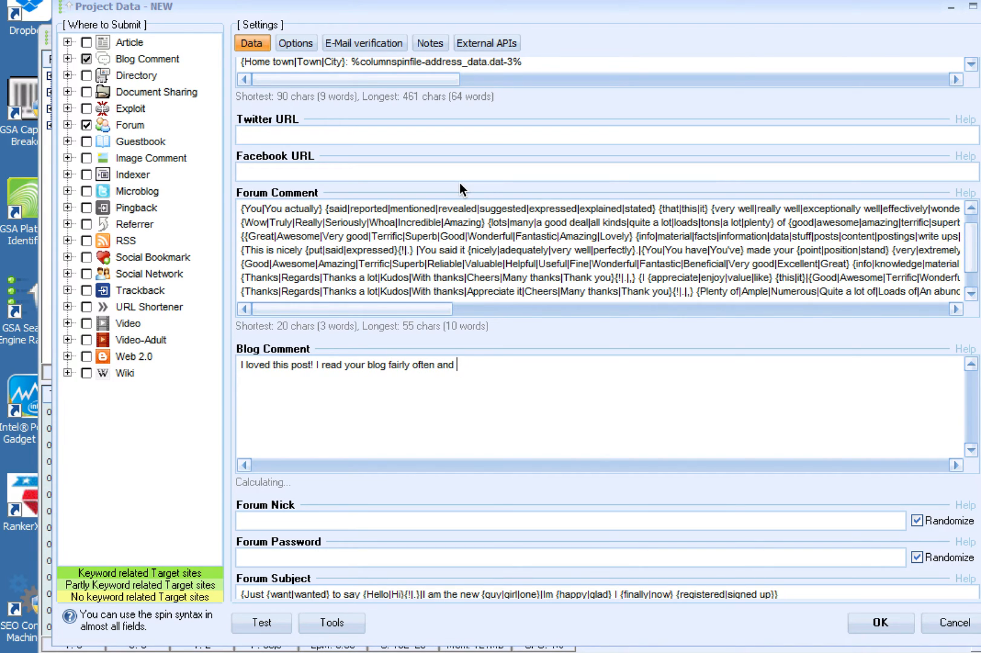
{"action": "type", "text": "you're a"}
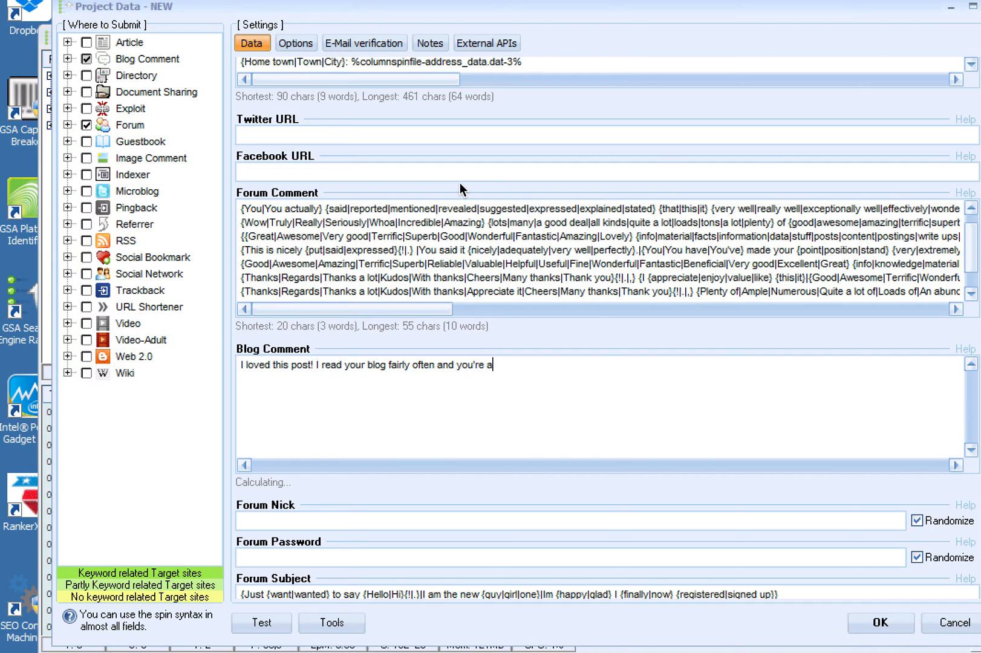
{"action": "type", "text": "lways coming"}
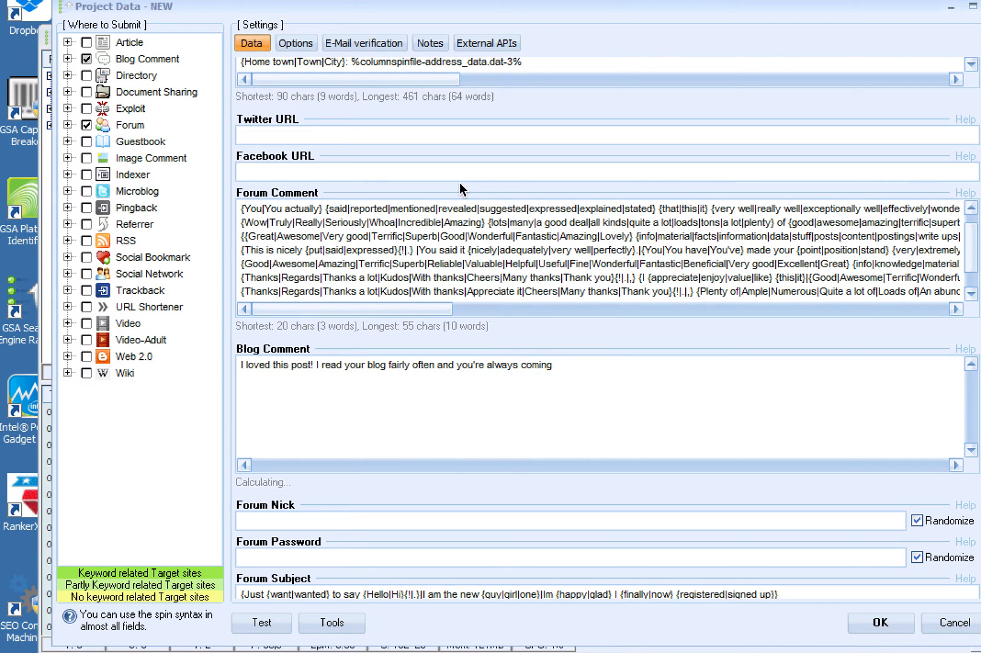
{"action": "type", "text": "out with some great s"}
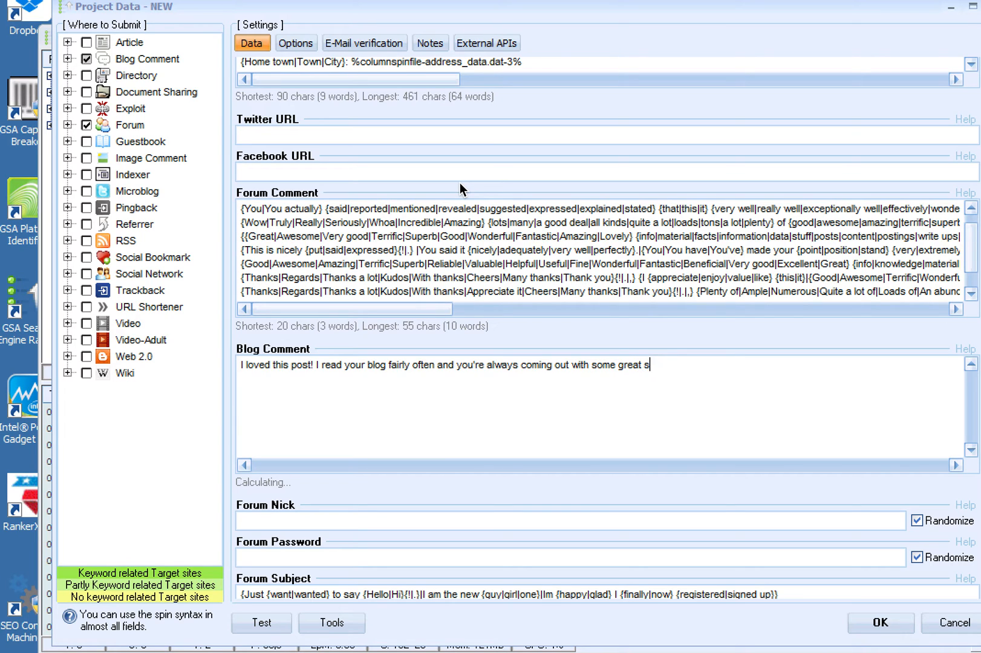
{"action": "type", "text": "tuff. I"}
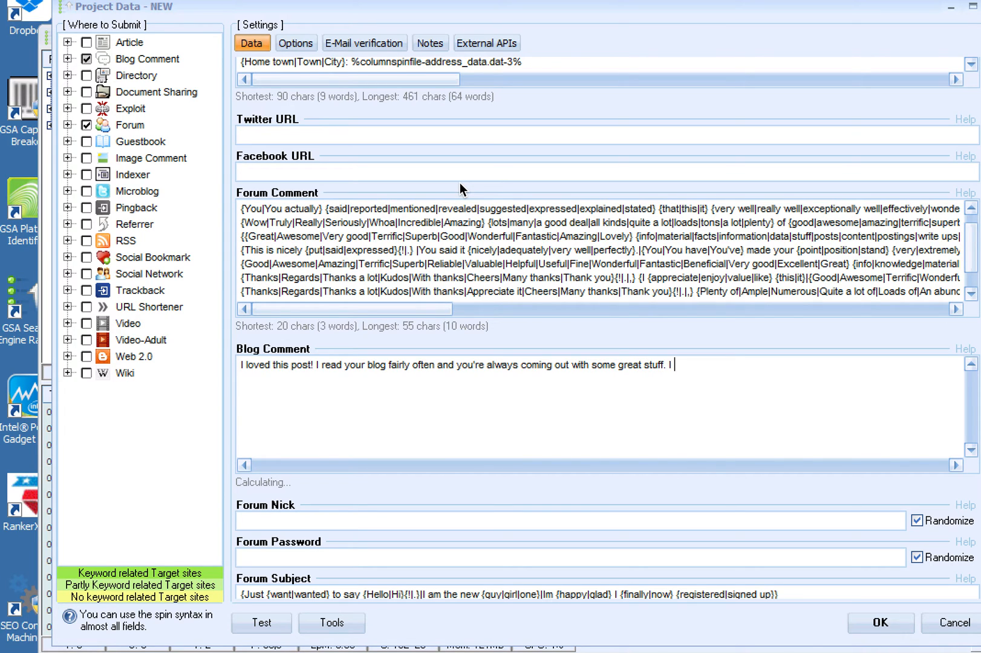
{"action": "type", "text": "shared this"}
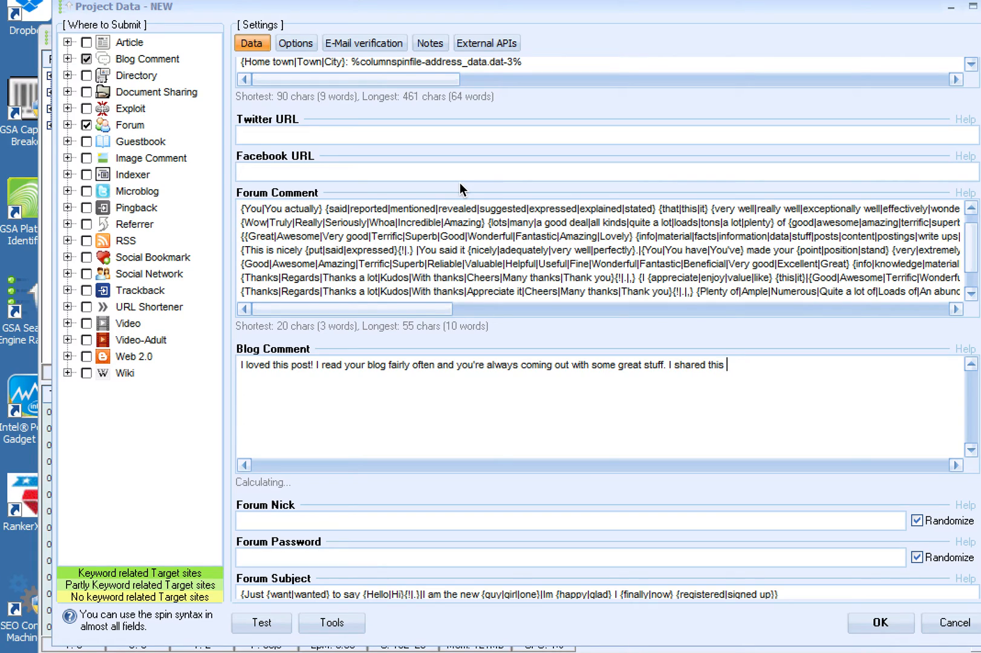
{"action": "type", "text": "on my Facebook and my f"}
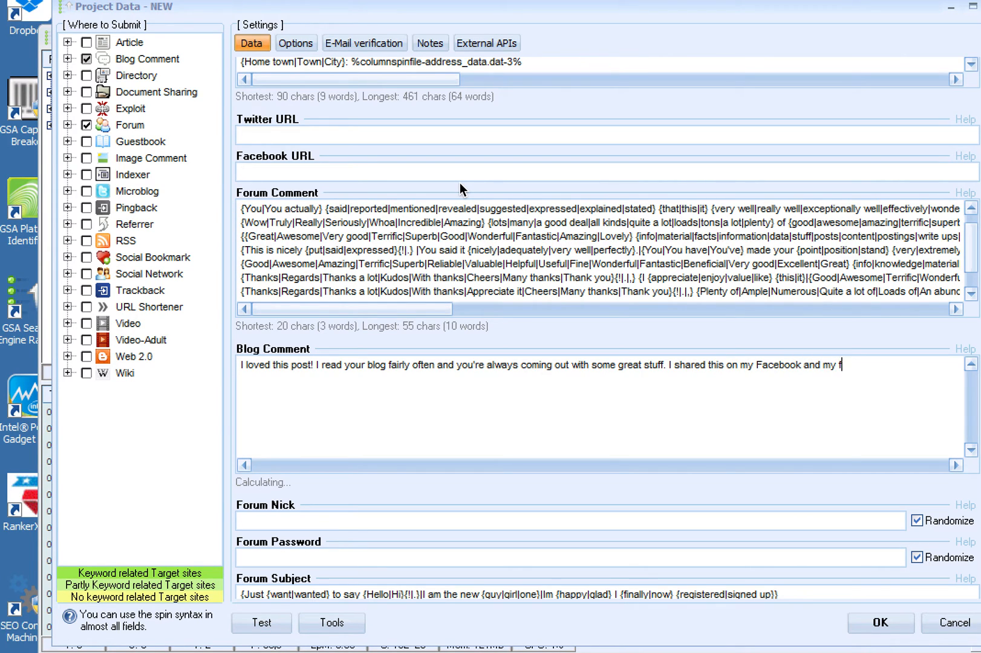
{"action": "type", "text": "oloowers"}
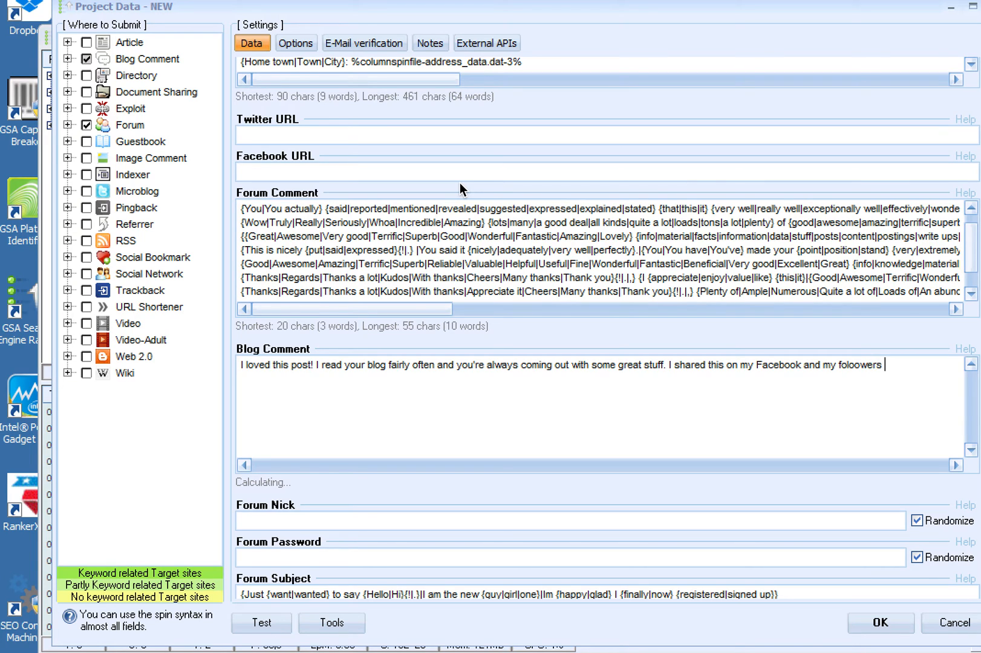
{"action": "key", "text": "BackSpace"}
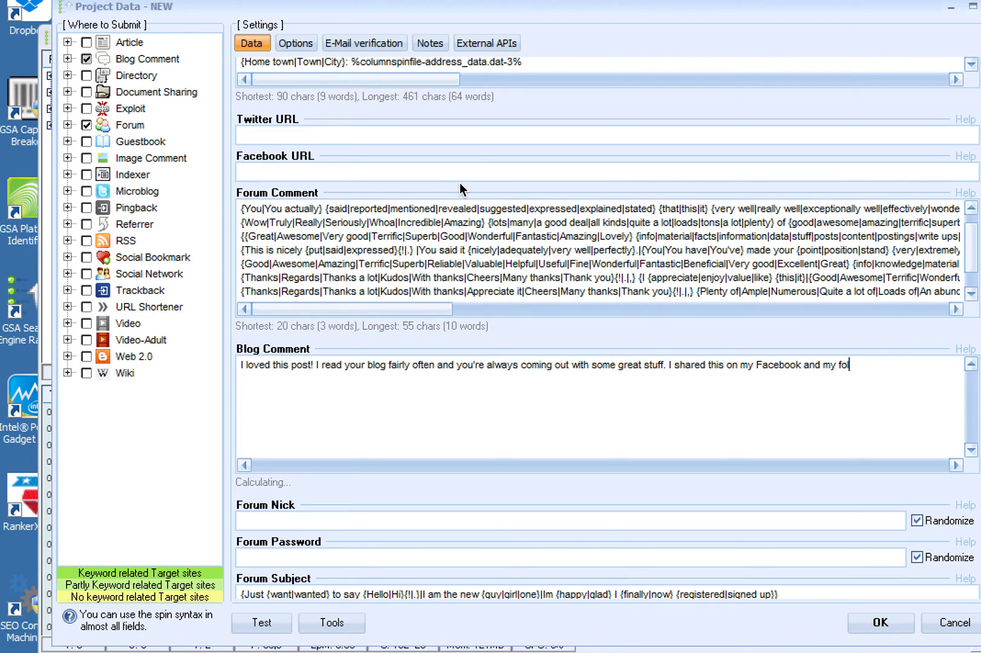
{"action": "type", "text": "lowers"}
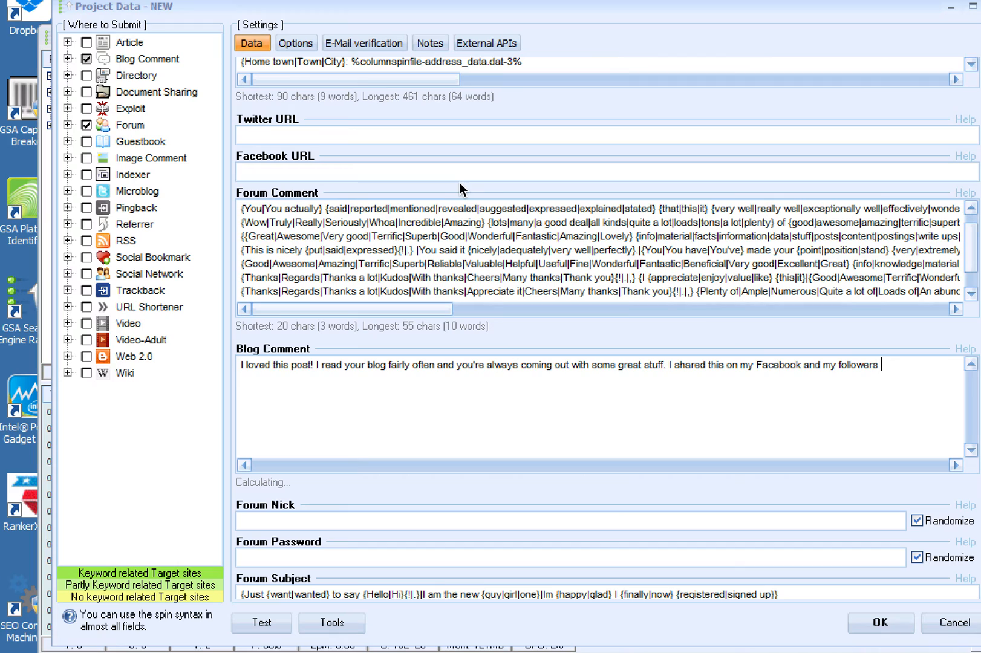
{"action": "type", "text": "loved it! Keep up the good work. :"}
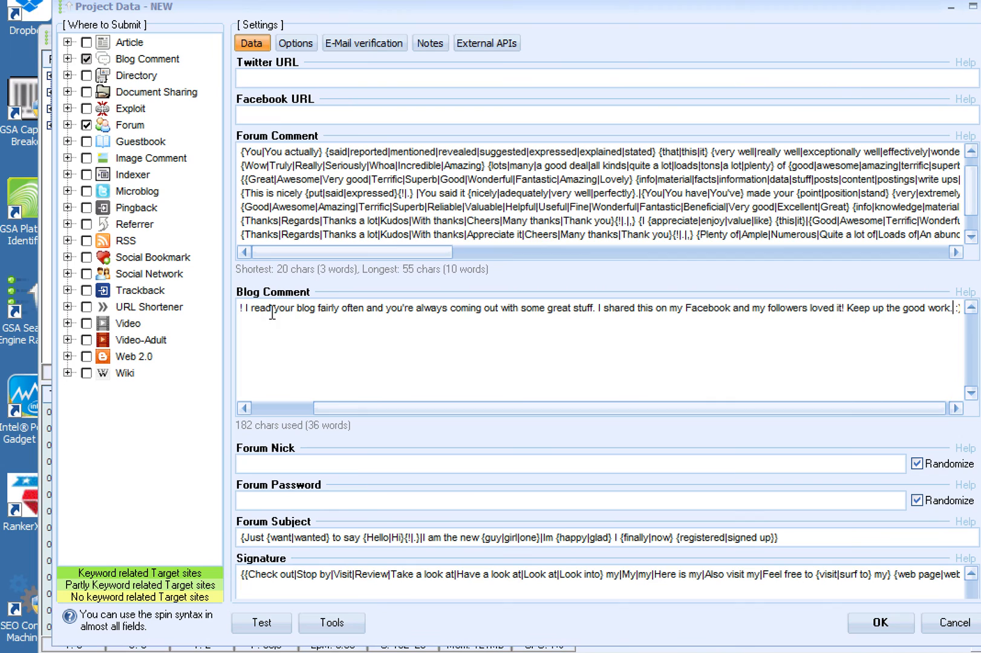
{"action": "mouse_move", "coordinate": [342, 316]}
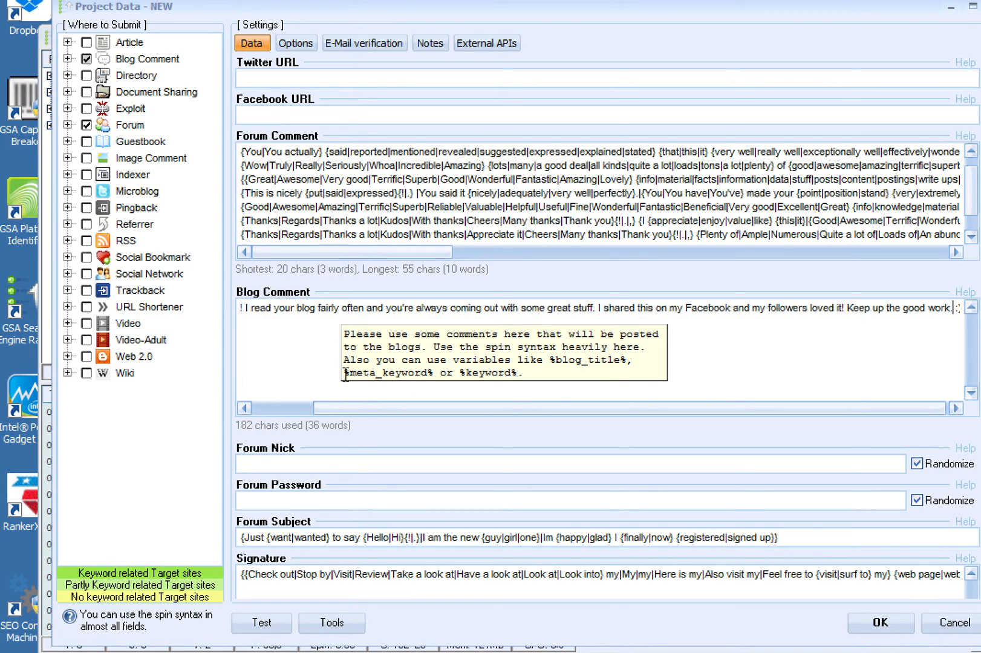
{"action": "type", "text": "I loved this post!"}
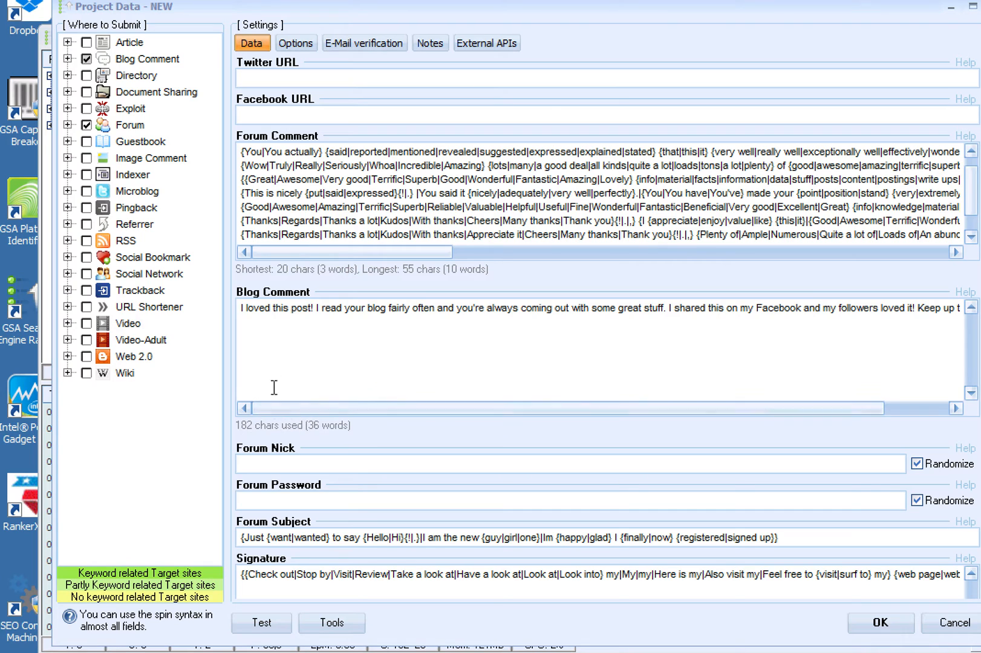
{"action": "mouse_move", "coordinate": [262, 315]}
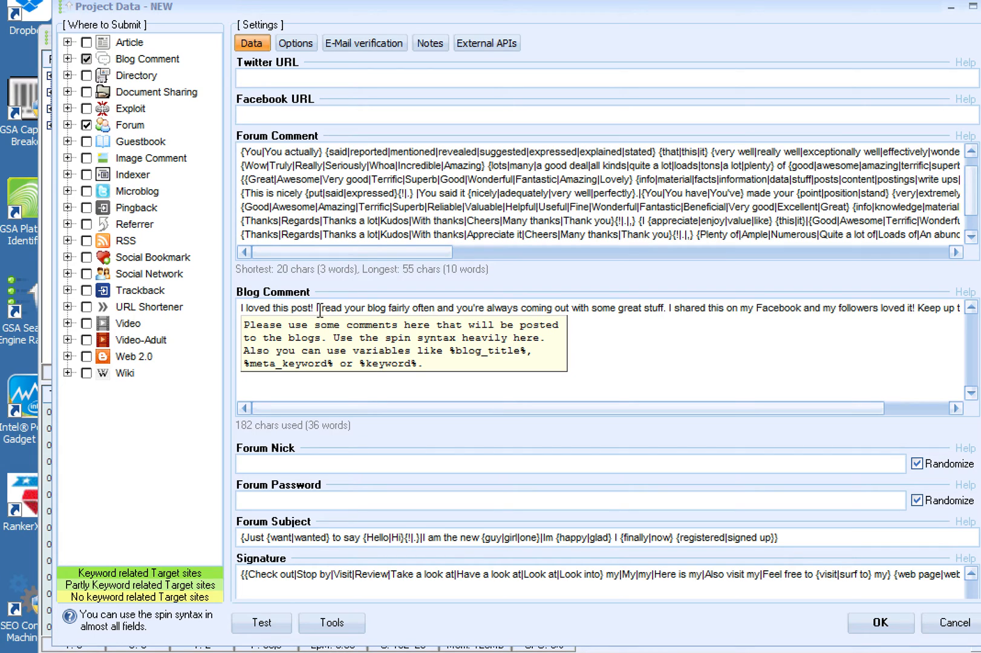
{"action": "left_click", "coordinate": [349, 322]}
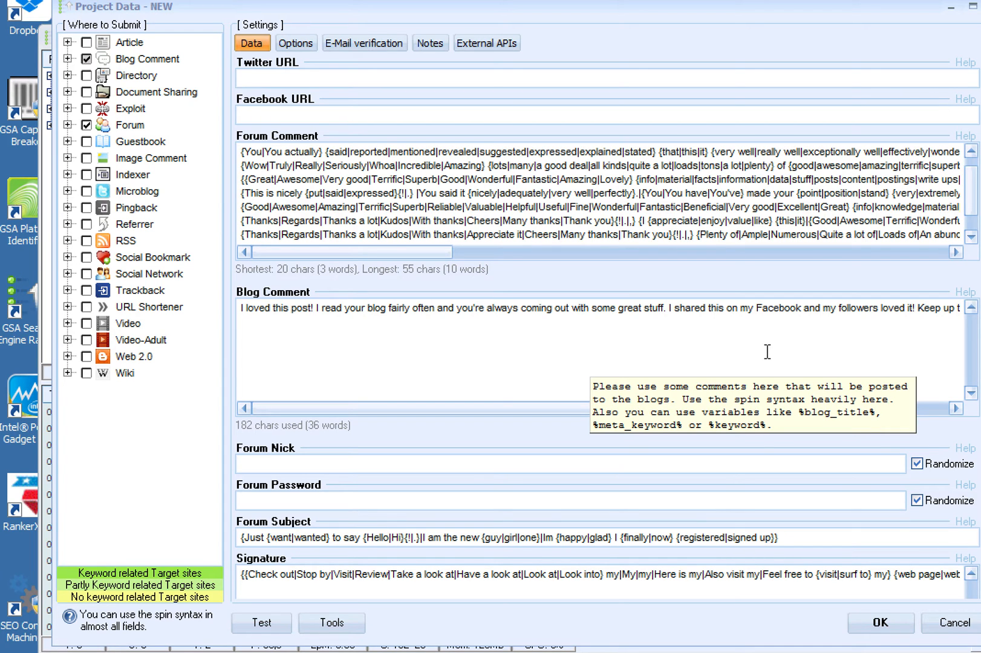
{"action": "mouse_move", "coordinate": [906, 263]}
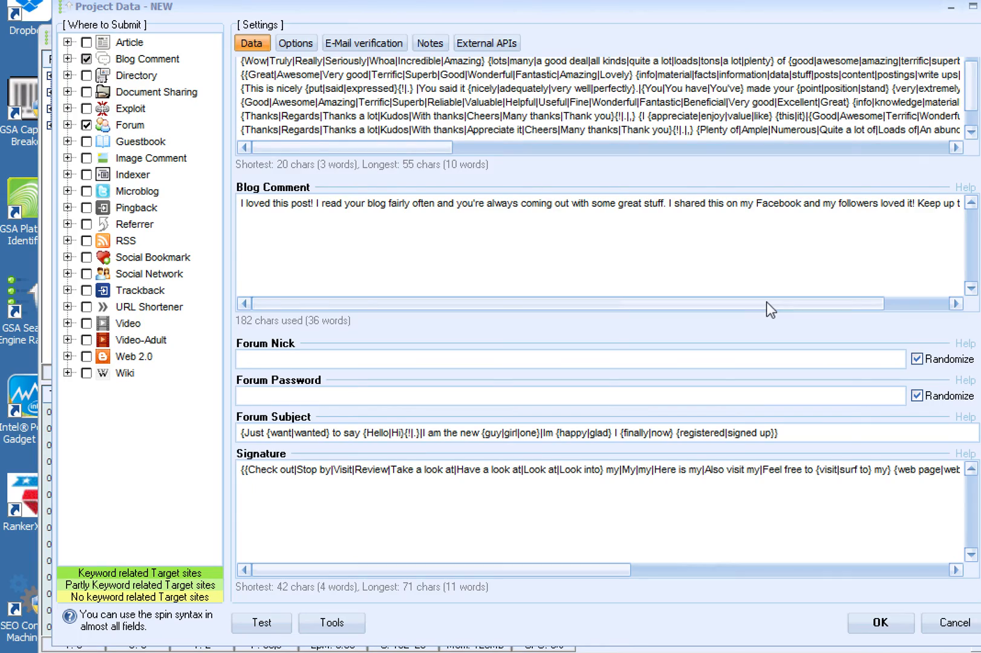
Step: In Options, enable 'Pause the project after' with a limit of 3, dismissing the notice
{"action": "left_click", "coordinate": [295, 42]}
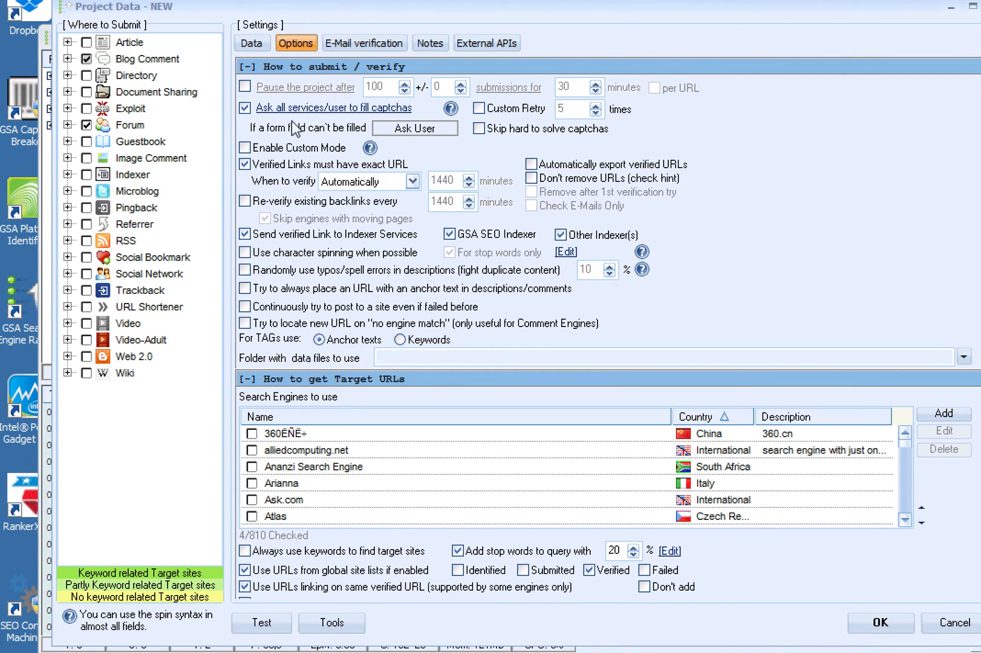
{"action": "left_click", "coordinate": [244, 87]}
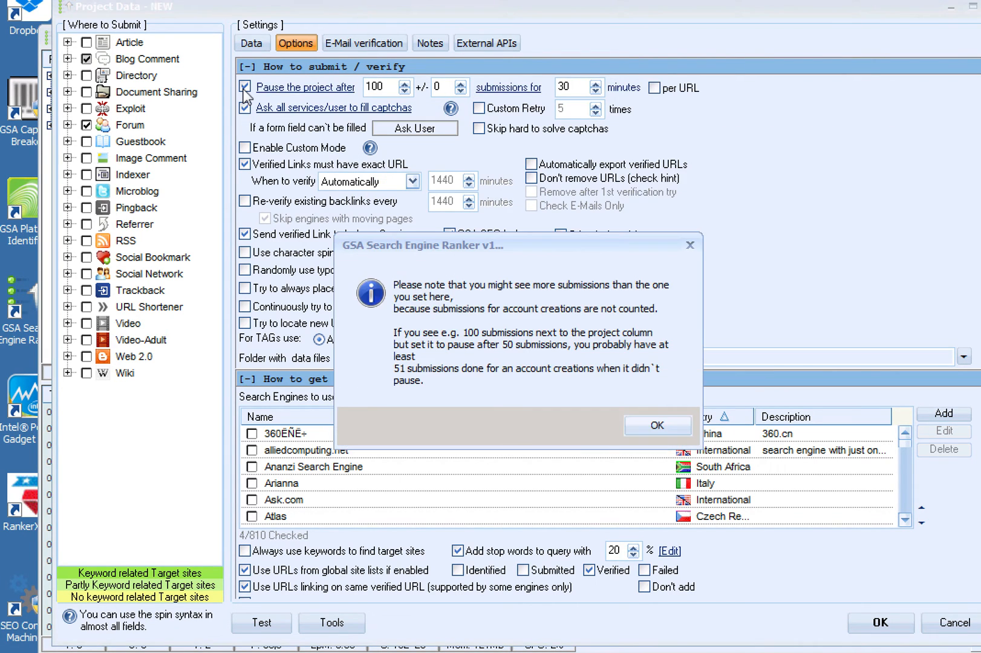
{"action": "left_click", "coordinate": [657, 424]}
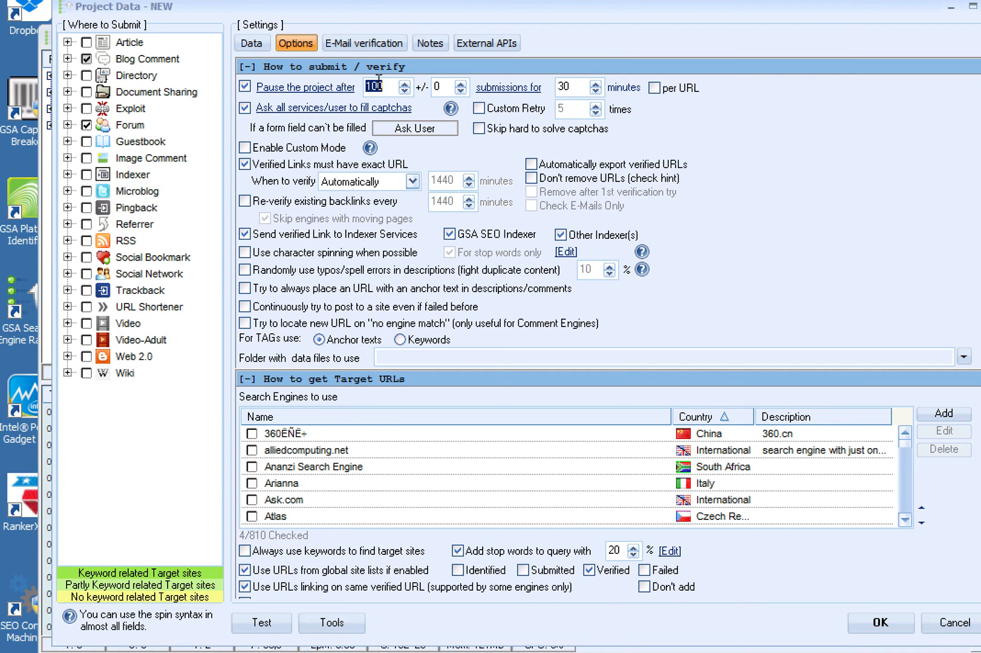
{"action": "type", "text": "3"}
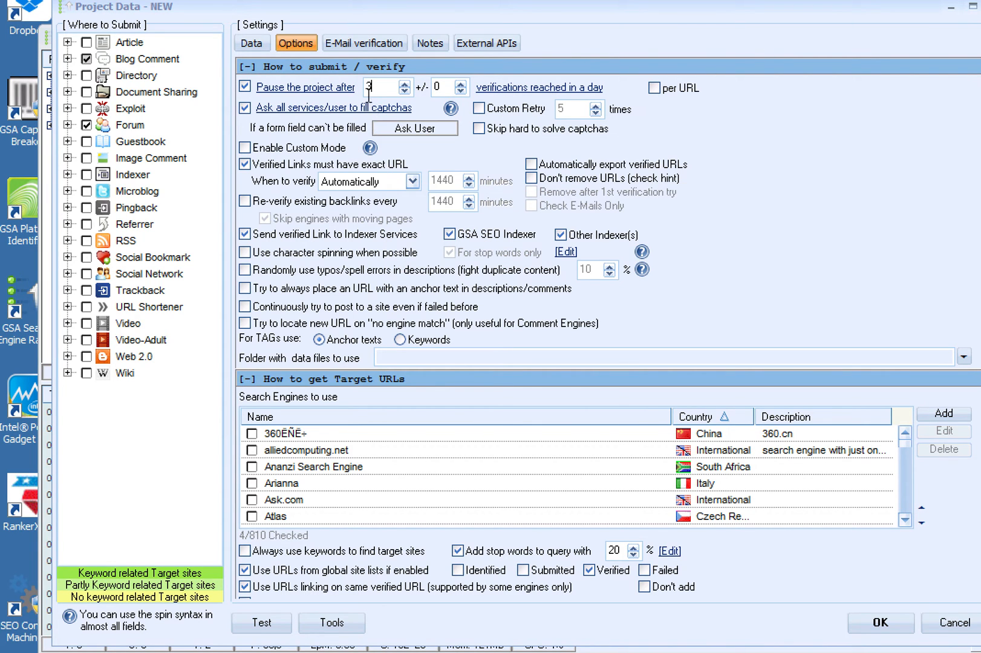
{"action": "mouse_move", "coordinate": [344, 158]}
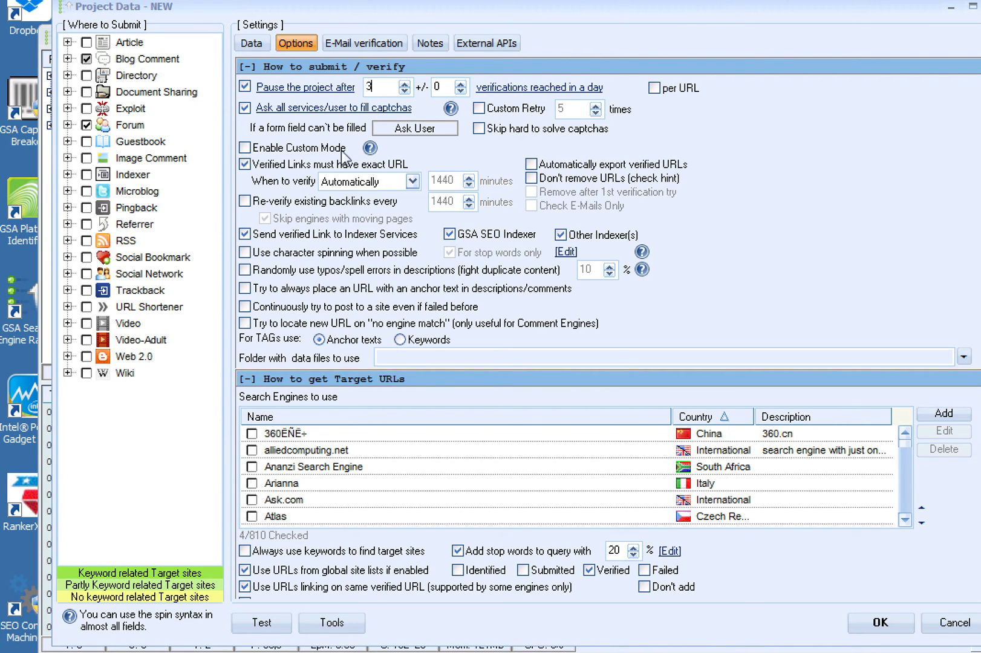
{"action": "mouse_move", "coordinate": [369, 149]}
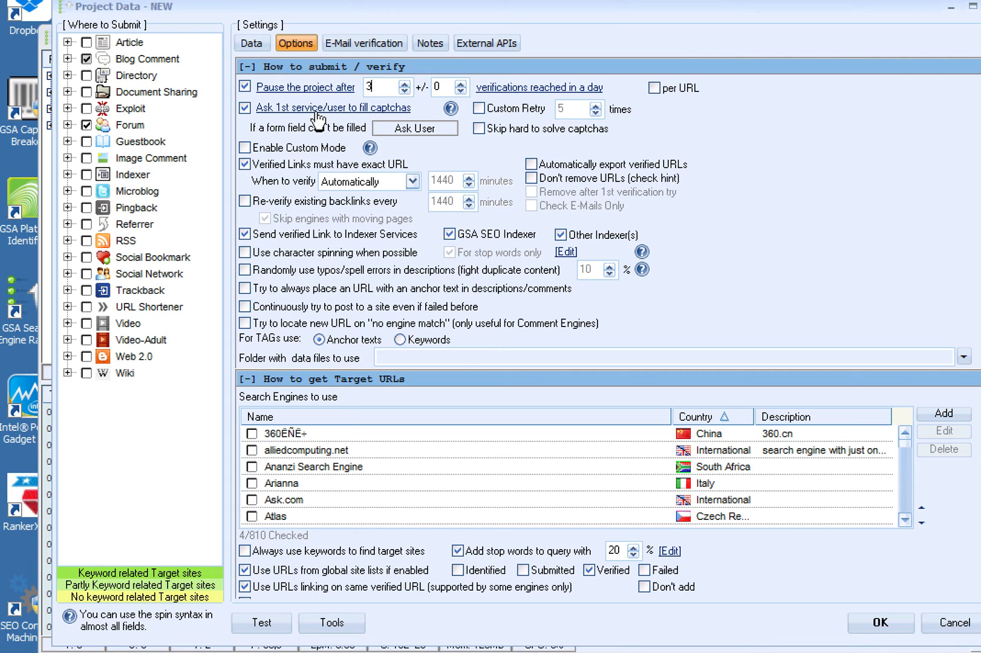
Step: Ask all captcha services to solve, randomize unfillable fields, and untick sending verified links to indexers
{"action": "left_click", "coordinate": [332, 107]}
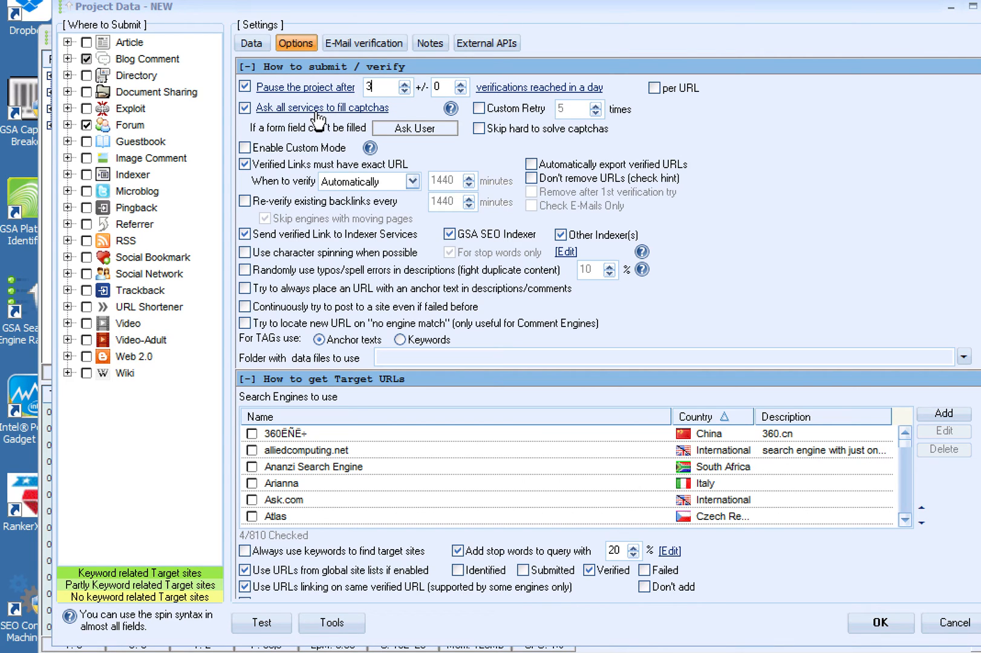
{"action": "left_click", "coordinate": [413, 129]}
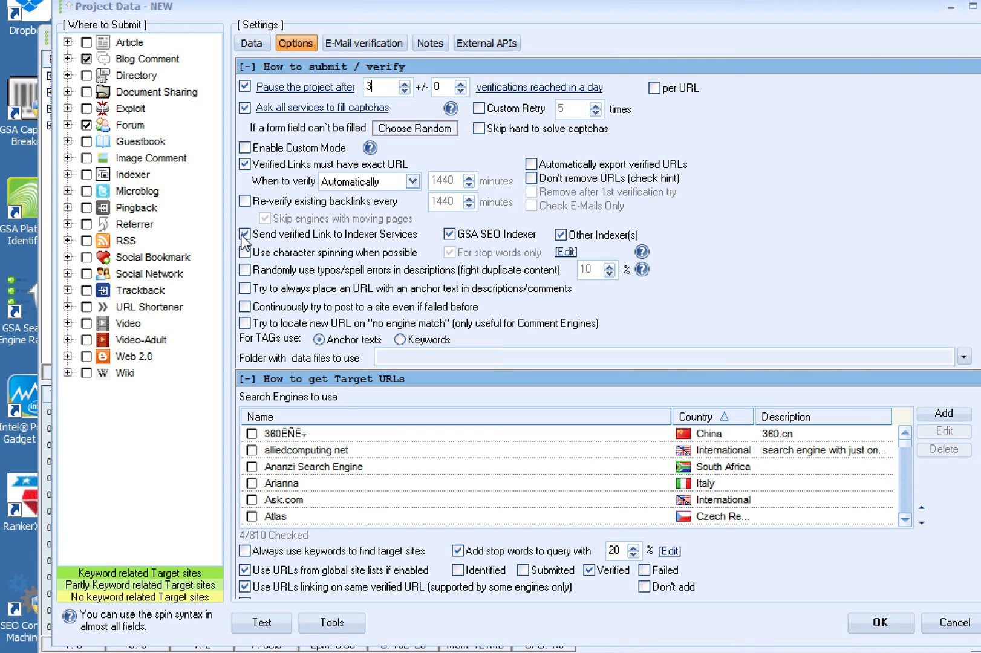
{"action": "left_click", "coordinate": [244, 233]}
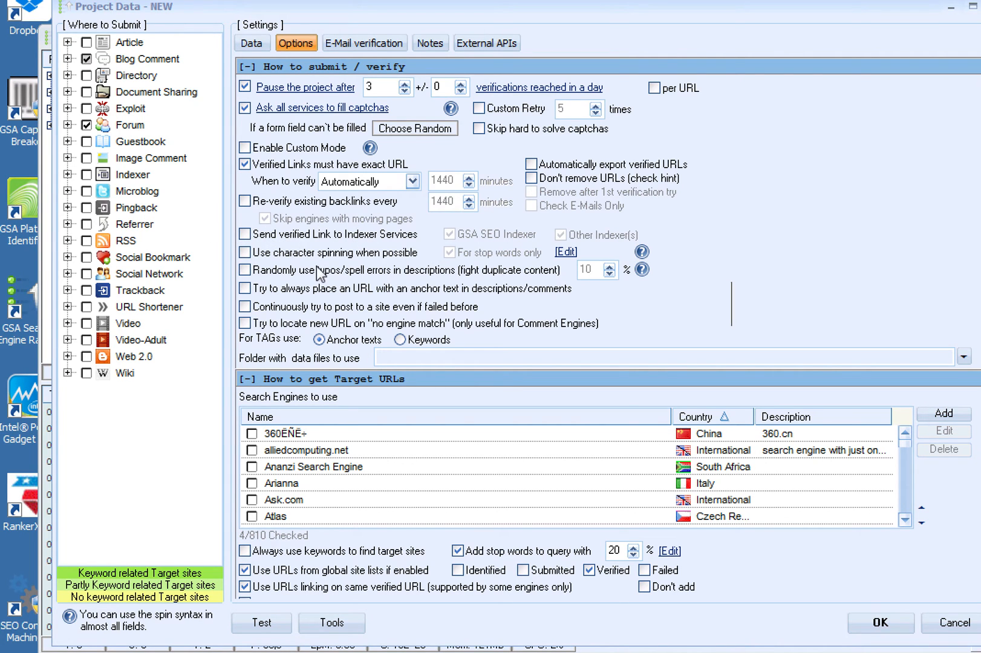
{"action": "mouse_move", "coordinate": [397, 337]}
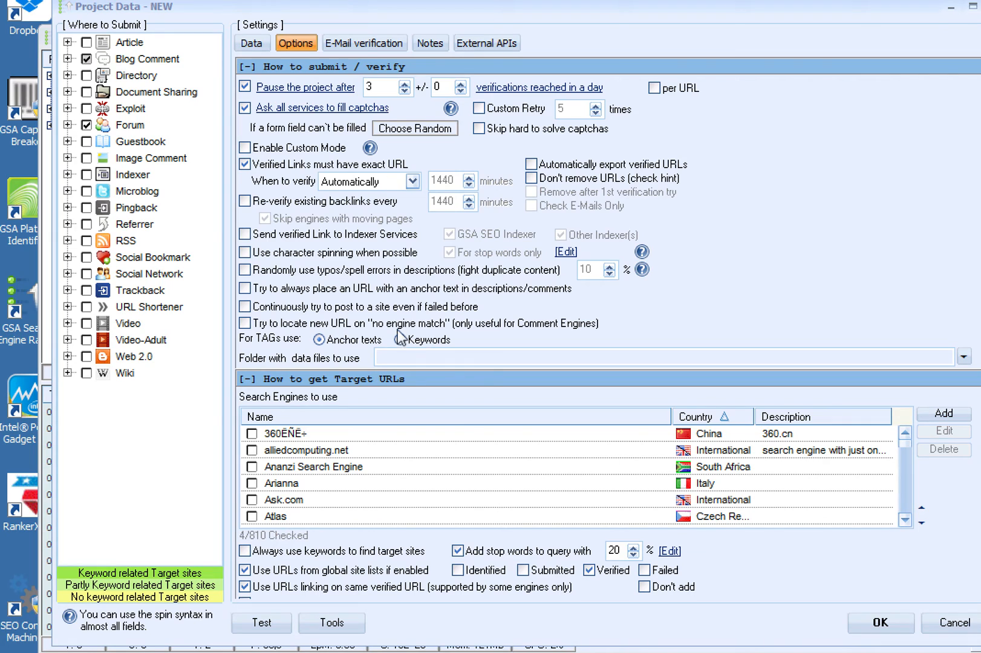
Step: In the search engine list, Check None then Check by Language > English, leaving 128 of 810 checked
{"action": "scroll", "scroll_direction": "down", "scroll_amount": 3}
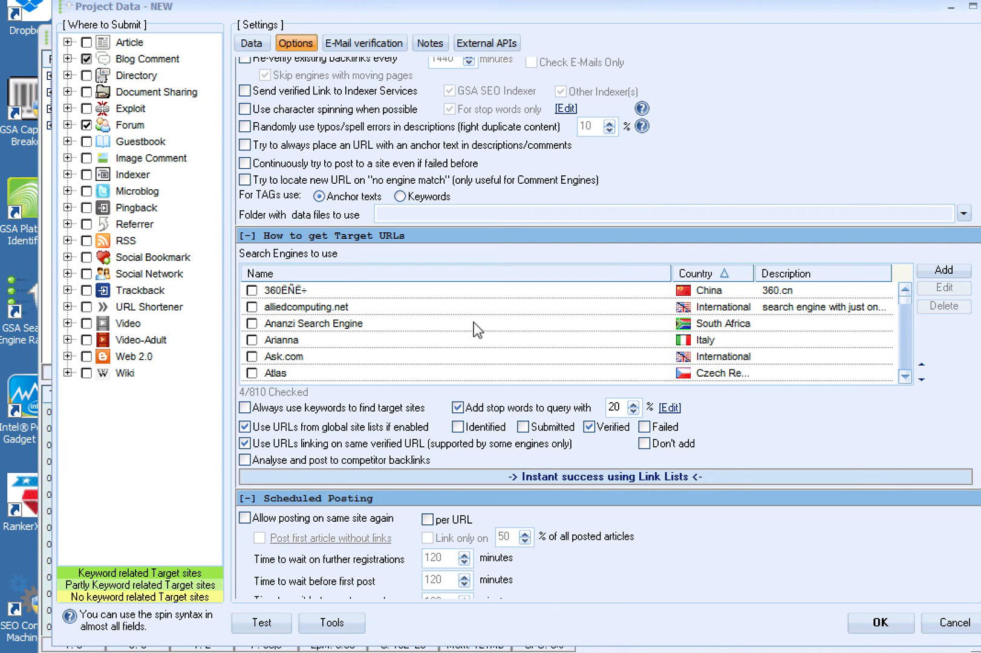
{"action": "mouse_move", "coordinate": [473, 330]}
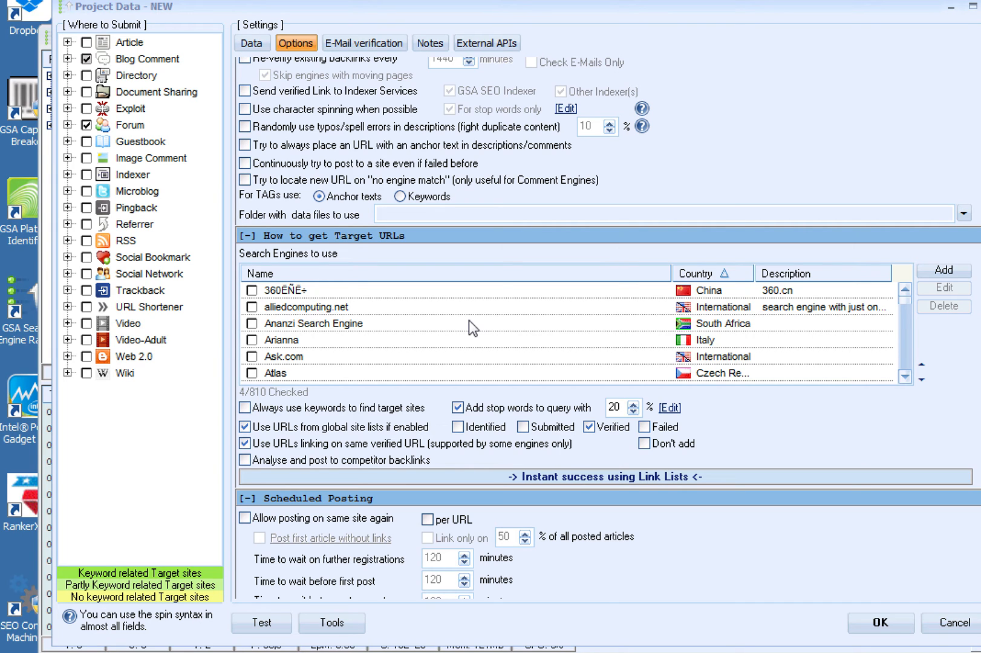
{"action": "mouse_move", "coordinate": [494, 342]}
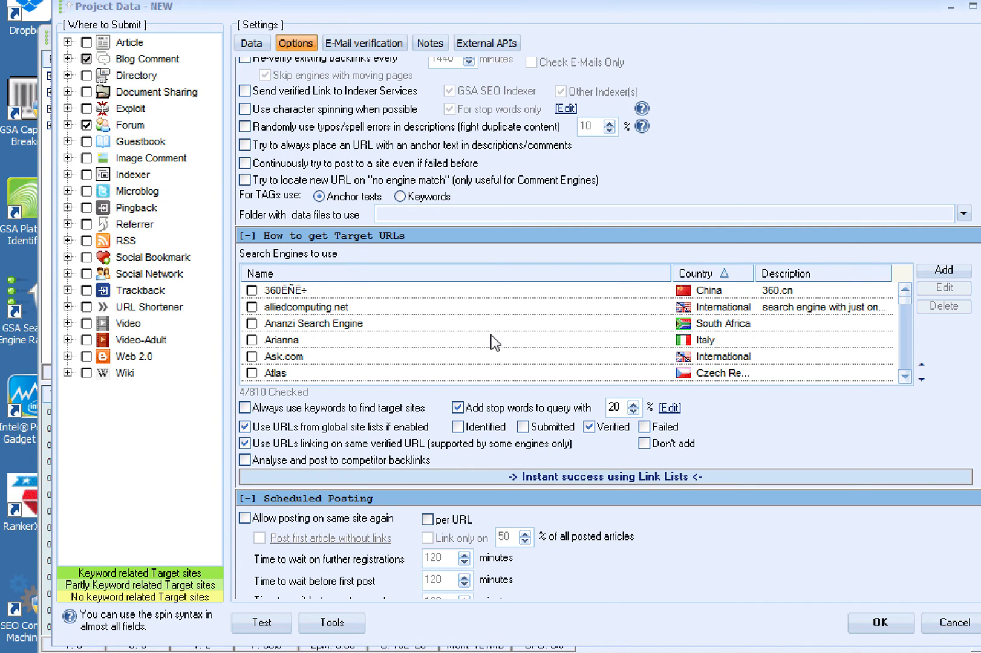
{"action": "right_click", "coordinate": [466, 337]}
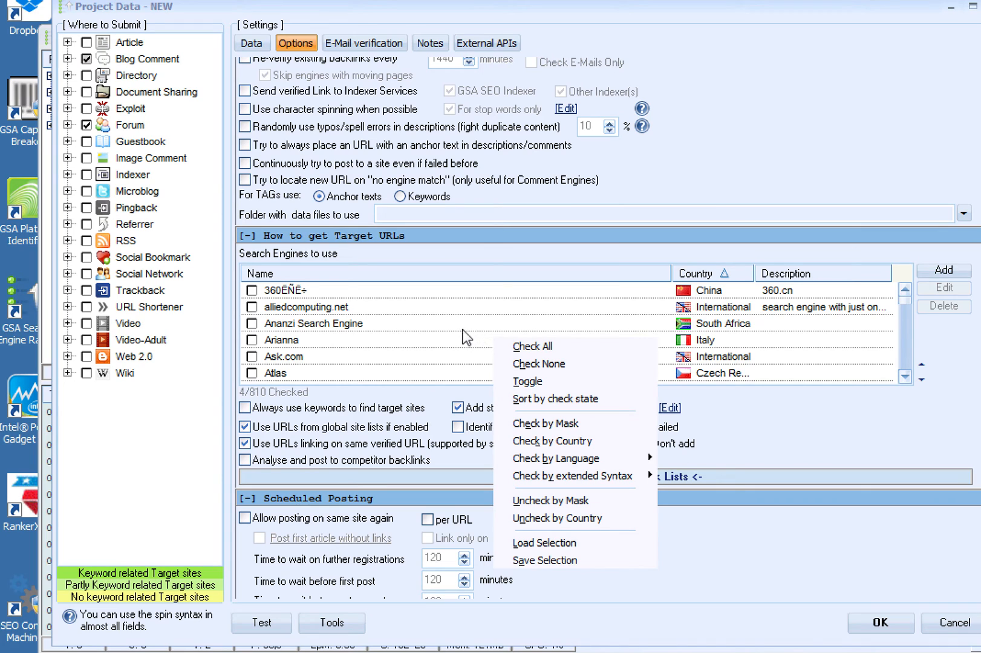
{"action": "mouse_move", "coordinate": [552, 398]}
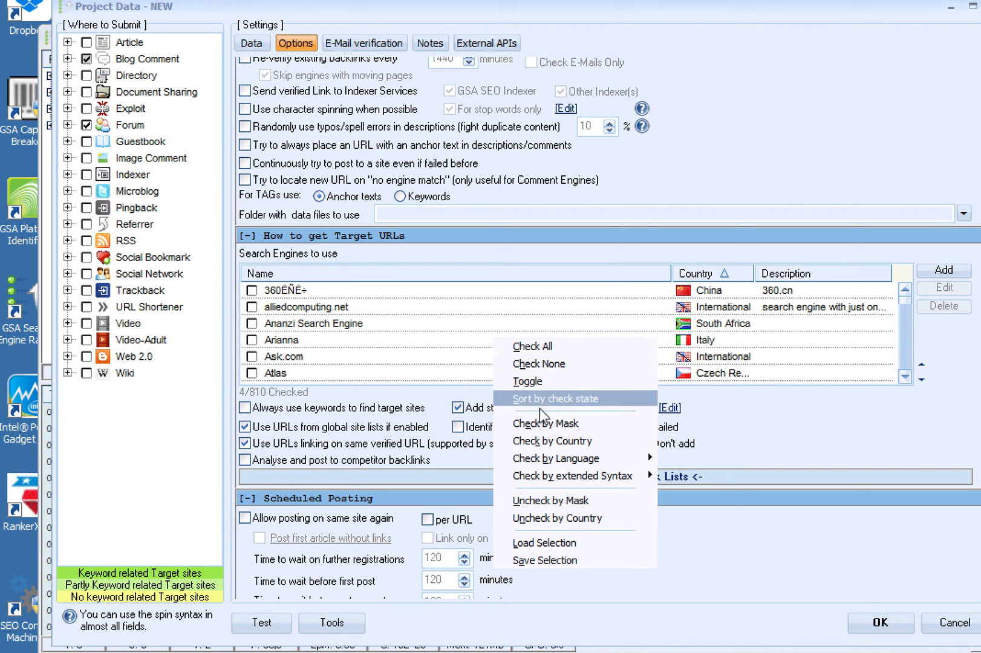
{"action": "left_click", "coordinate": [539, 364]}
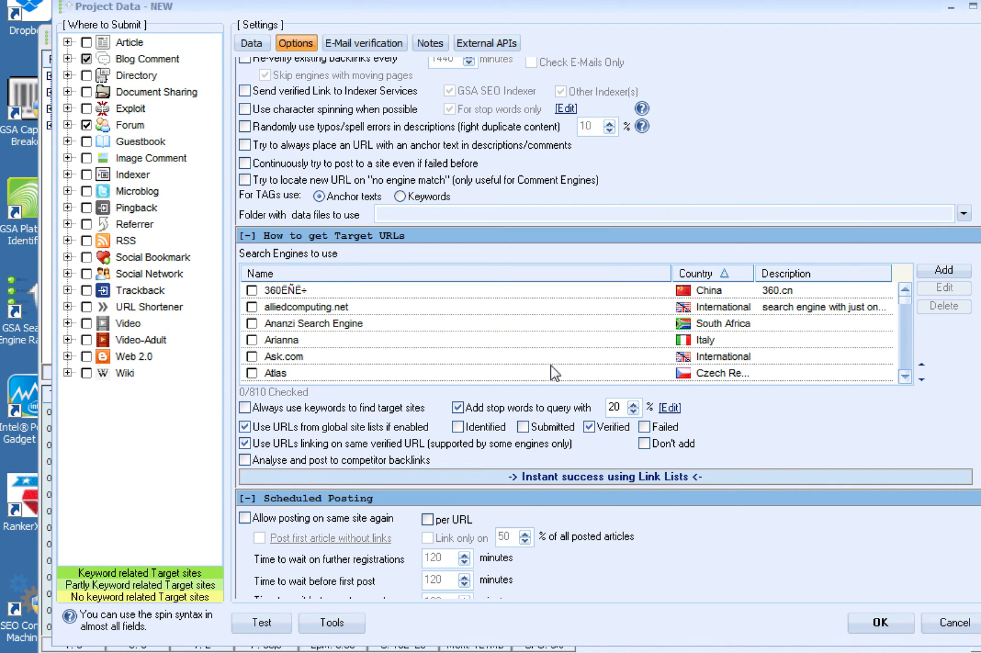
{"action": "right_click", "coordinate": [554, 372]}
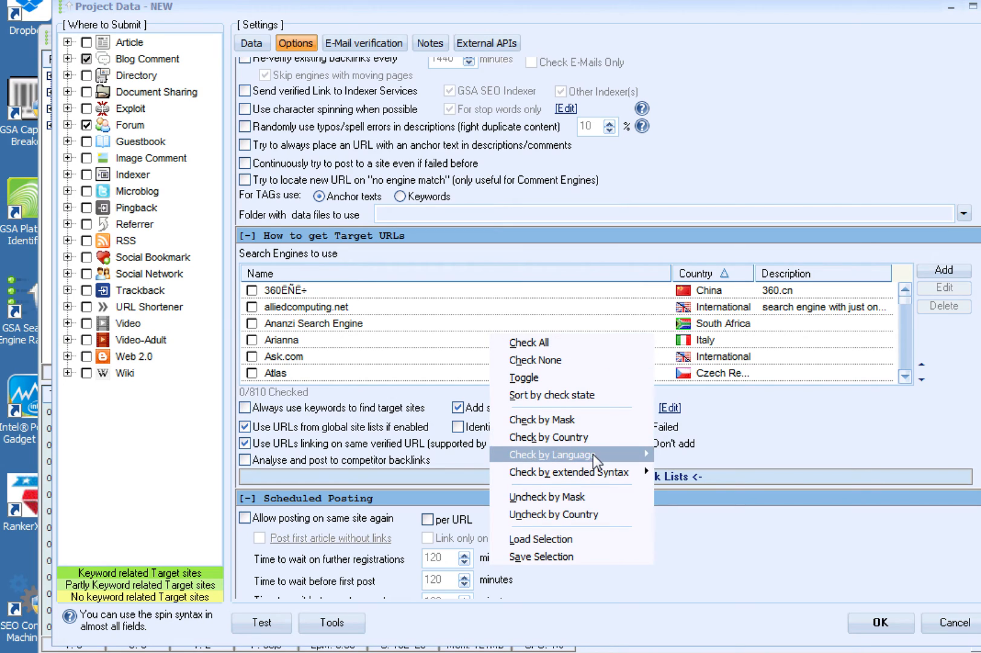
{"action": "mouse_move", "coordinate": [551, 454]}
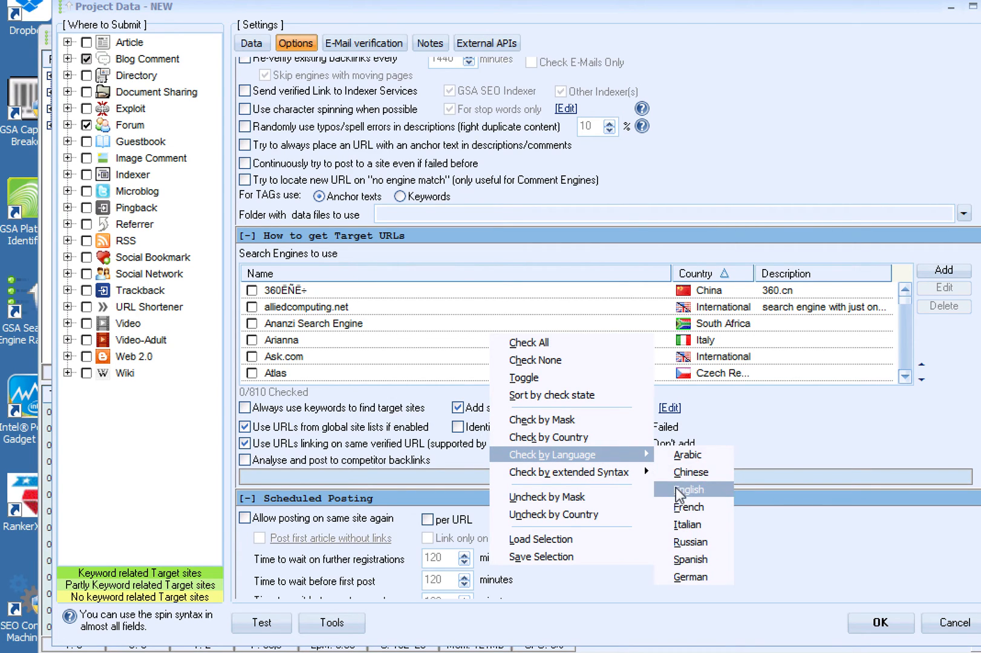
{"action": "left_click", "coordinate": [689, 489]}
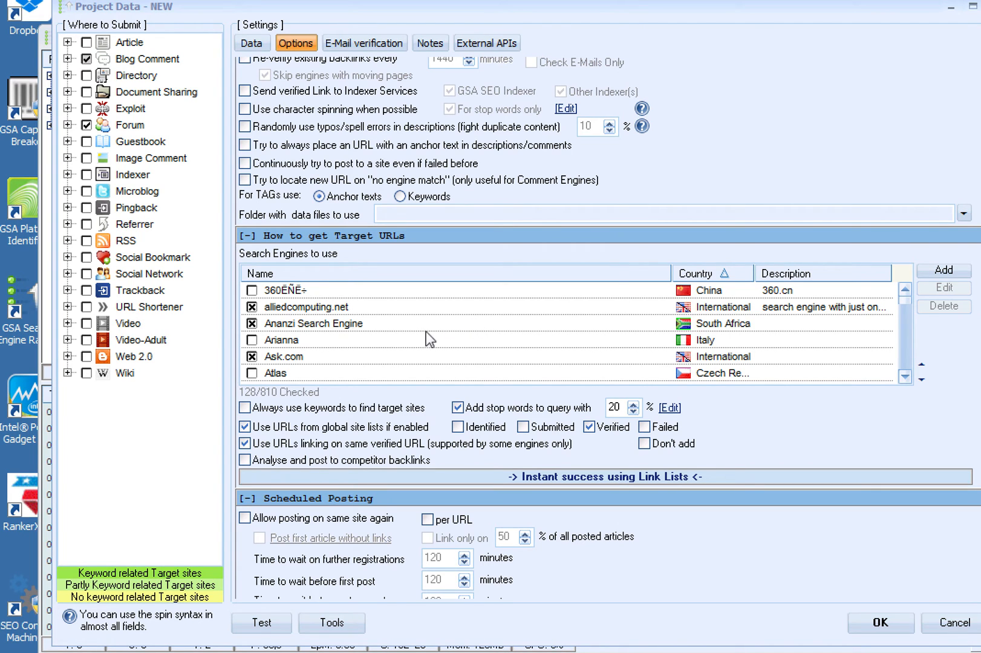
{"action": "mouse_move", "coordinate": [531, 349]}
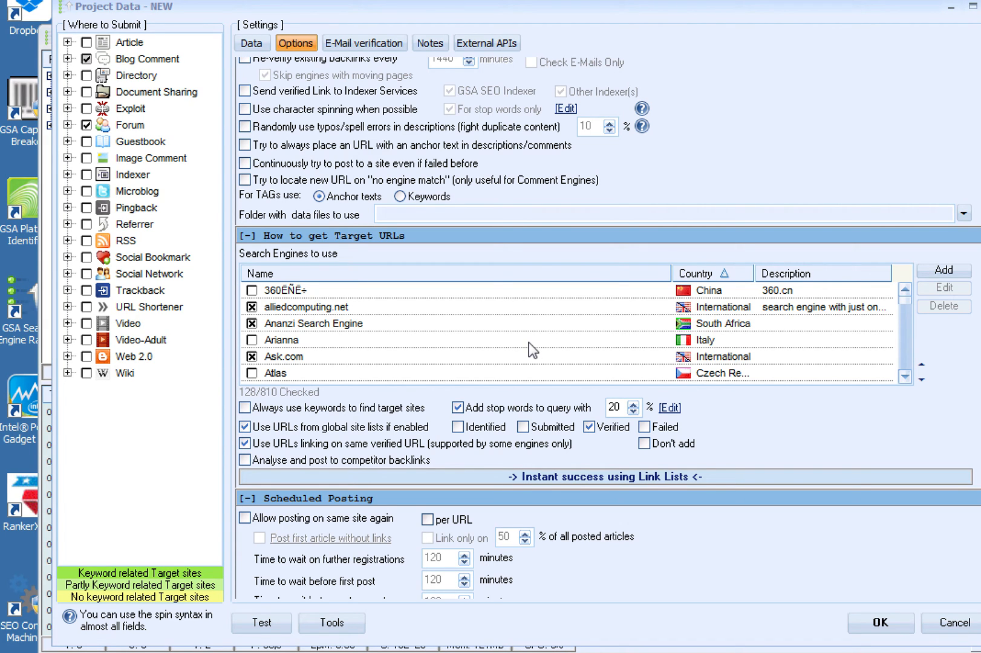
{"action": "mouse_move", "coordinate": [524, 342]}
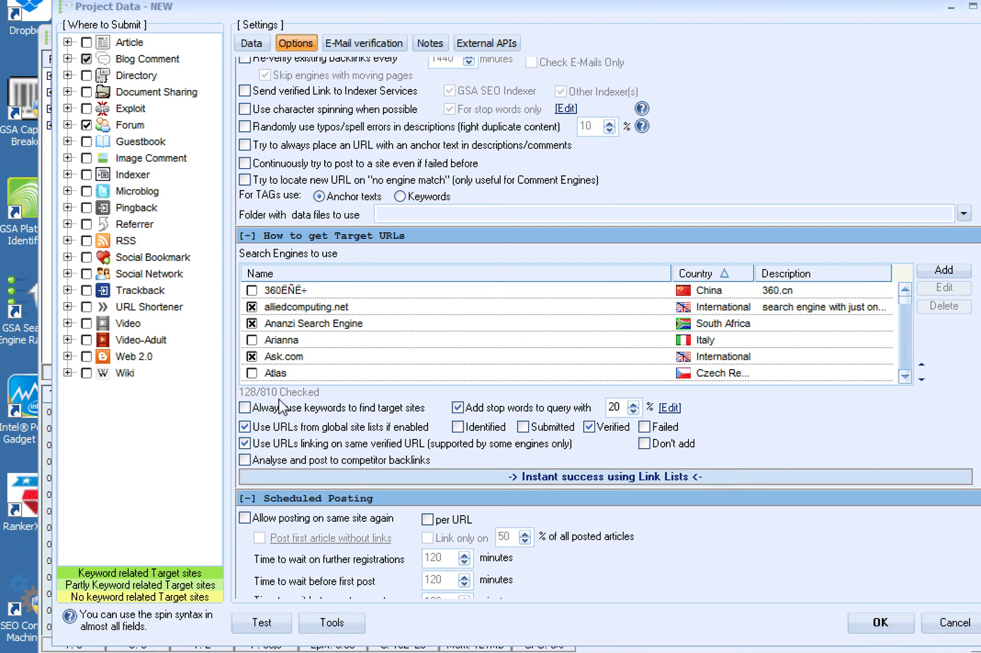
{"action": "mouse_move", "coordinate": [434, 444]}
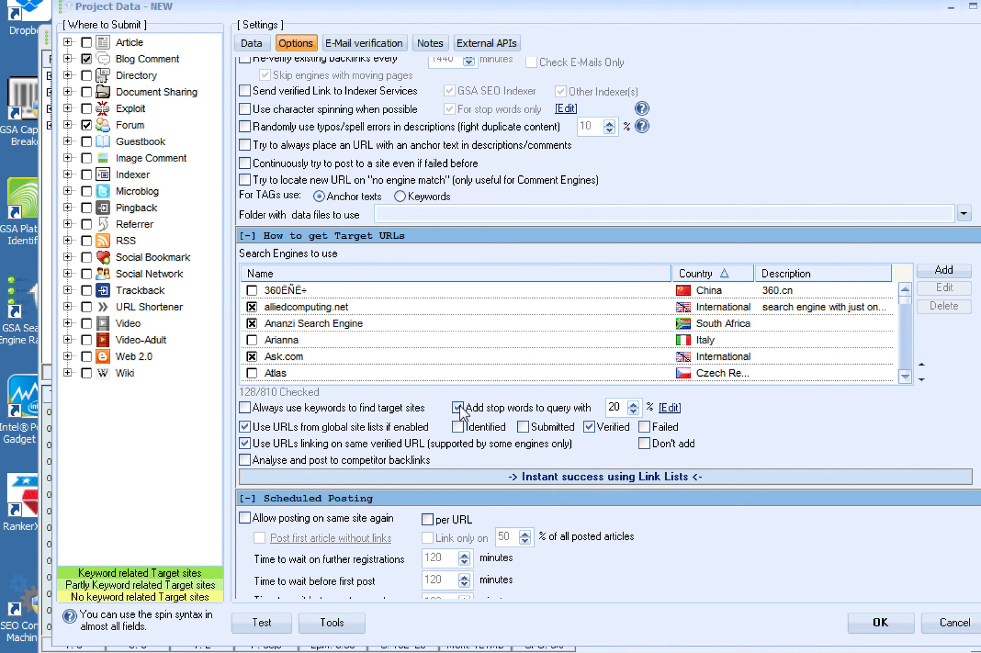
Step: Untick stop words and global site list URLs, and confirm always using keywords to find targets
{"action": "left_click", "coordinate": [458, 408]}
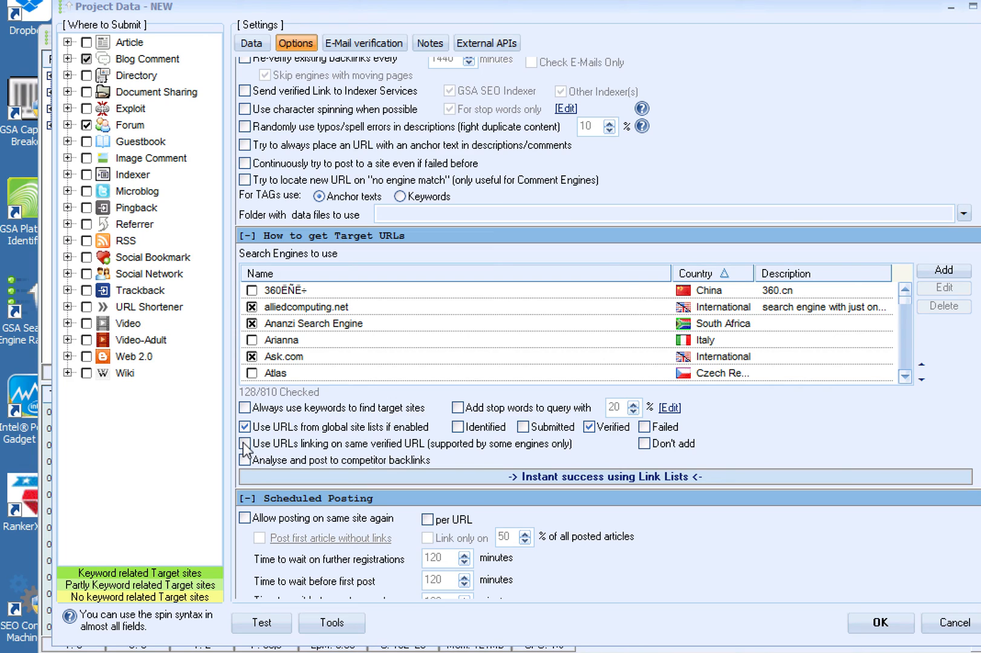
{"action": "left_click", "coordinate": [245, 427]}
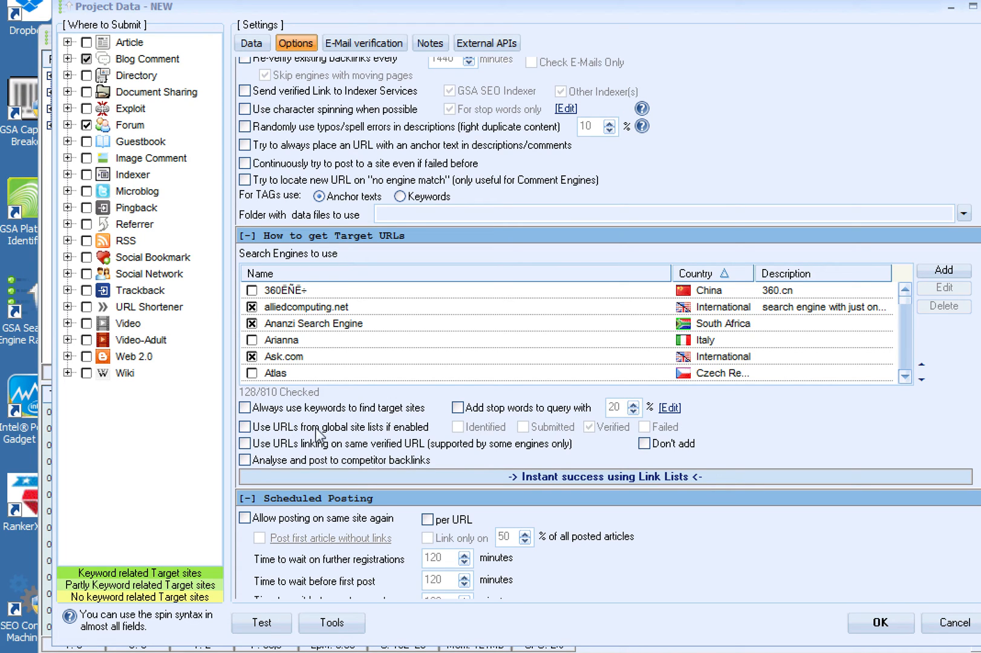
{"action": "mouse_move", "coordinate": [331, 442]}
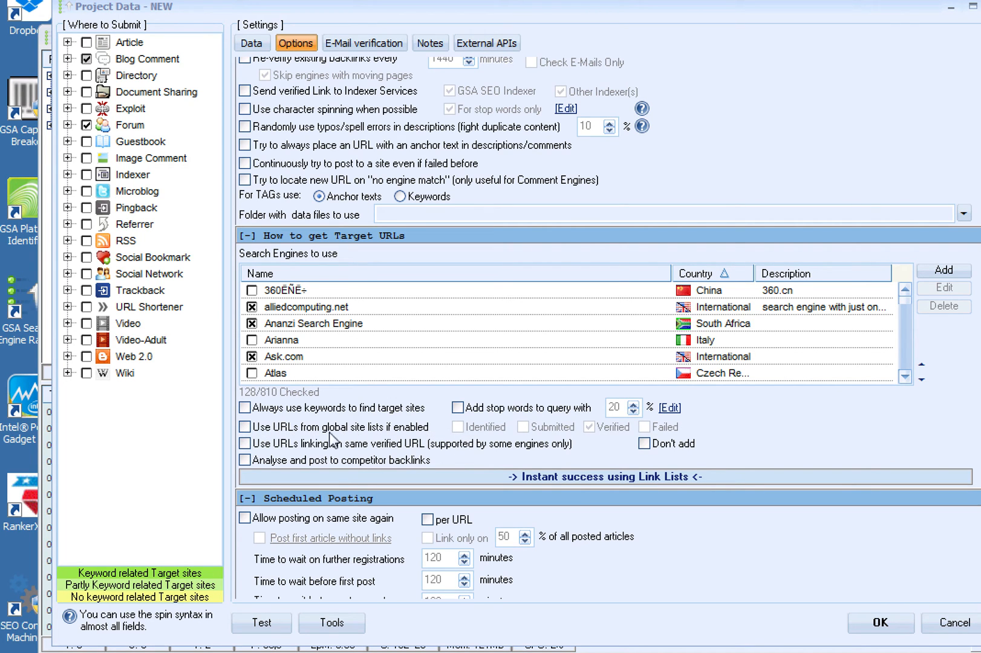
{"action": "mouse_move", "coordinate": [244, 407]}
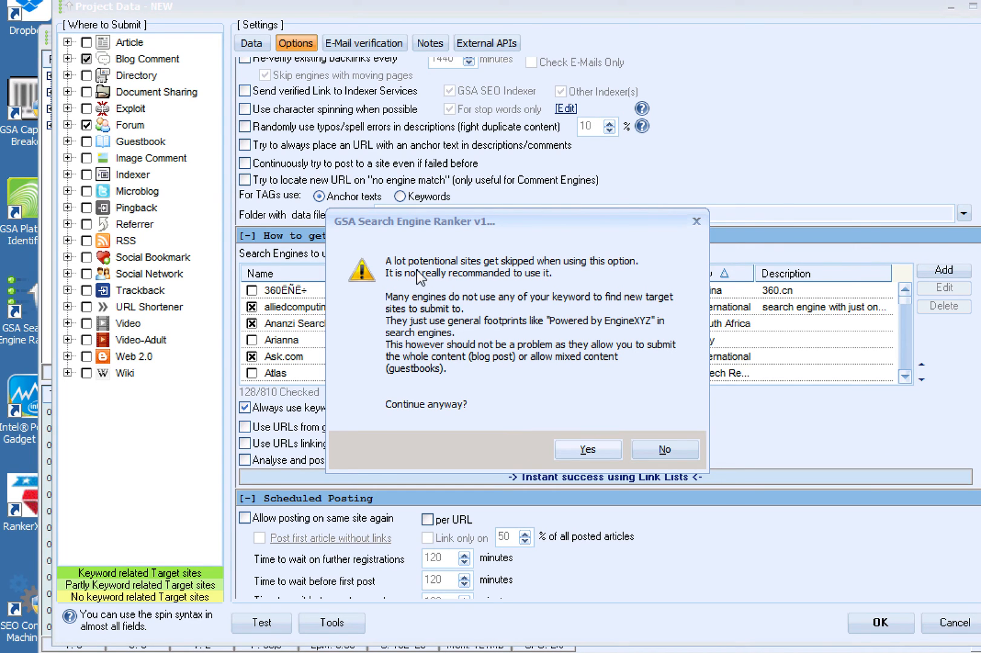
{"action": "mouse_move", "coordinate": [628, 277]}
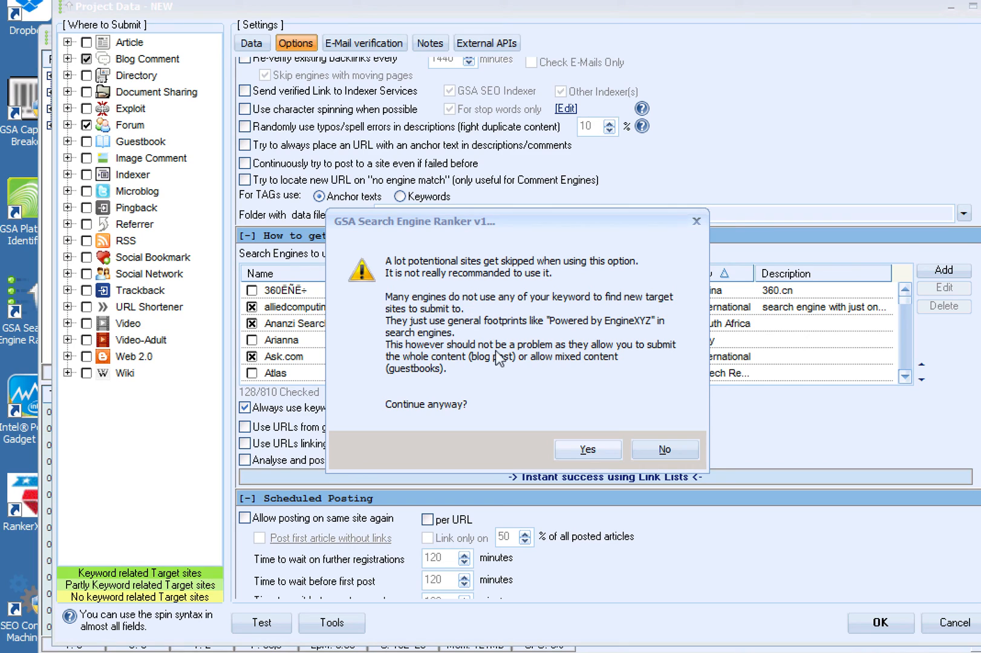
{"action": "mouse_move", "coordinate": [503, 390]}
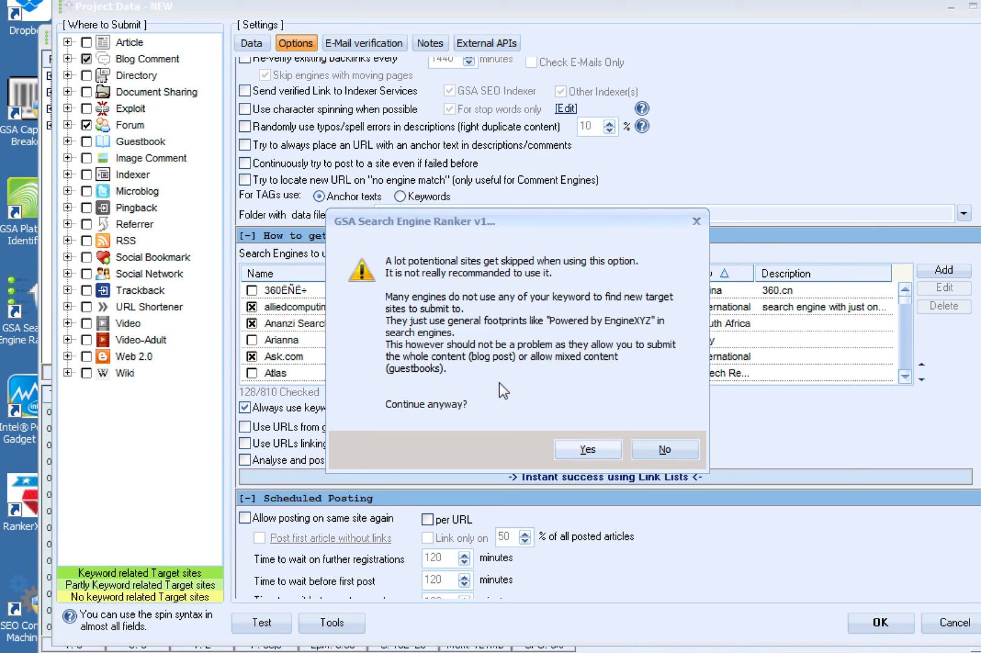
{"action": "mouse_move", "coordinate": [533, 405]}
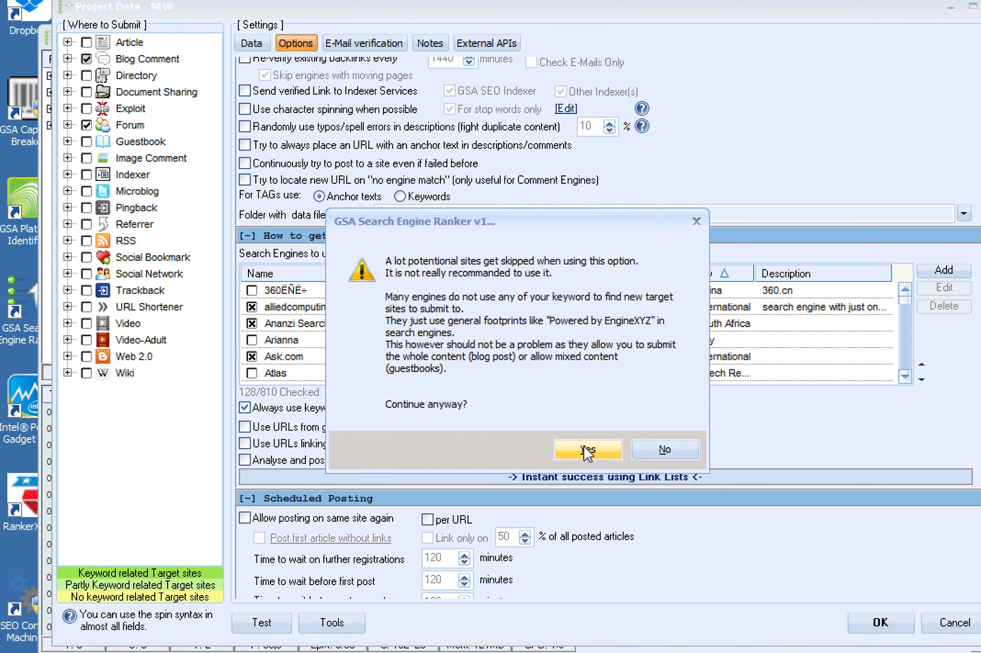
{"action": "left_click", "coordinate": [587, 449]}
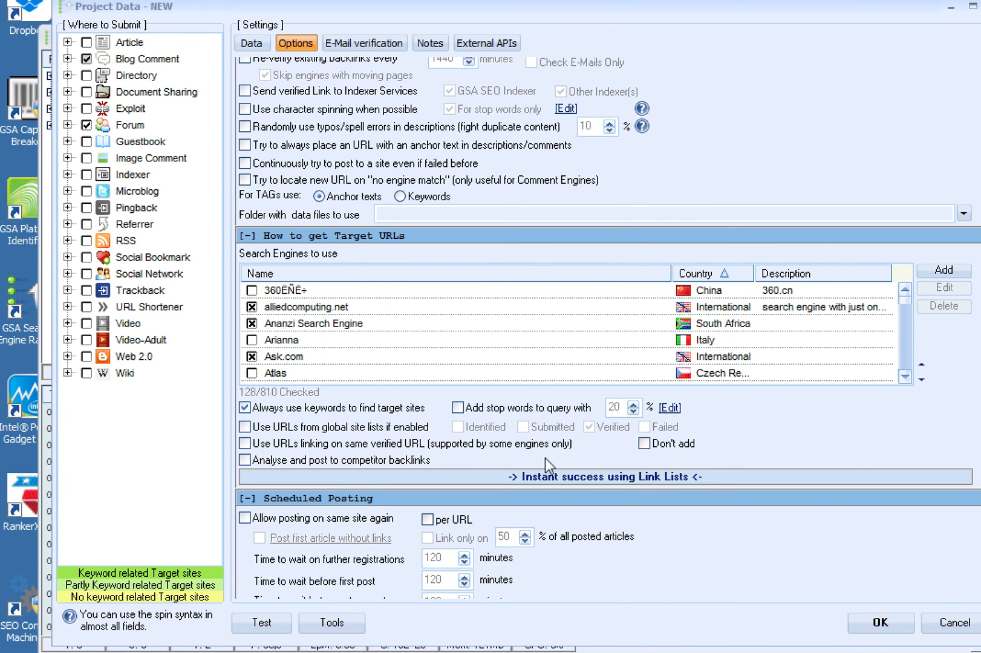
Step: Enable skipping sites with more than 30 outgoing links on a page
{"action": "scroll", "scroll_direction": "down", "scroll_amount": 3}
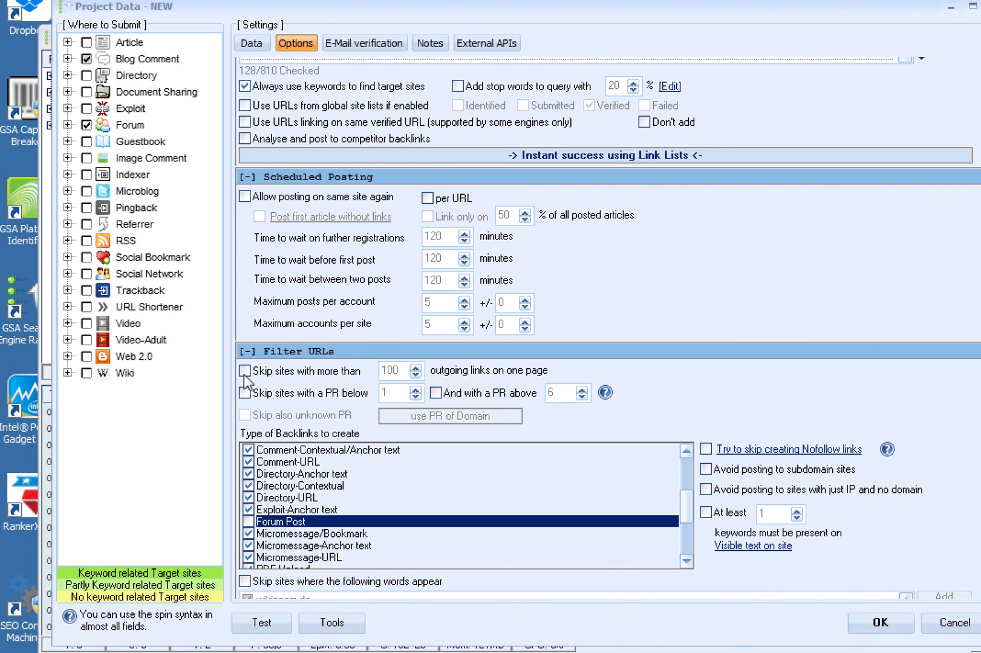
{"action": "left_click", "coordinate": [244, 372]}
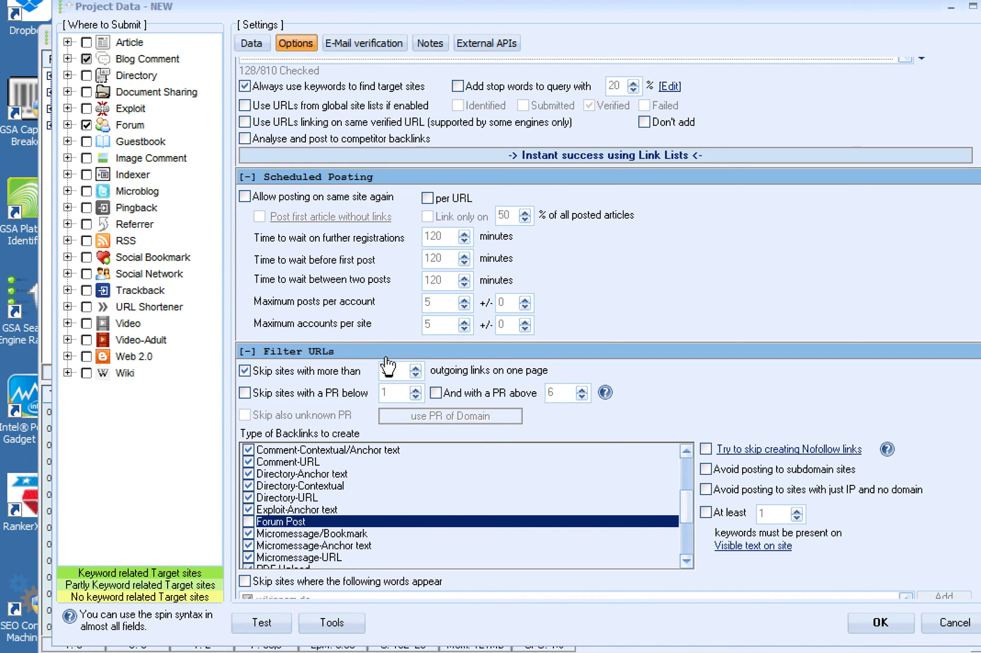
{"action": "type", "text": "30"}
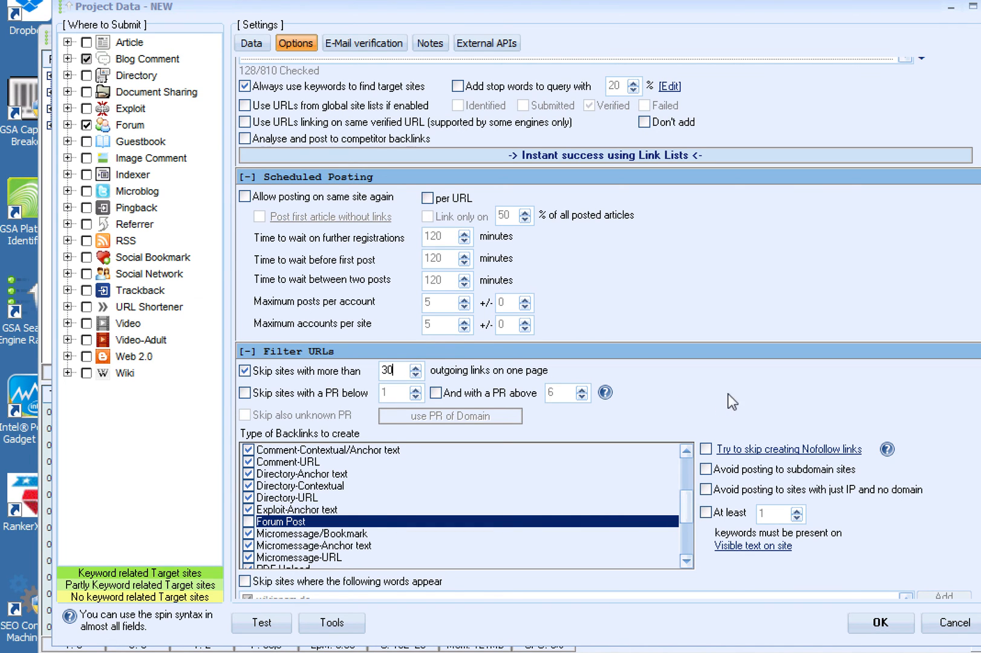
Step: Avoid IP-only sites and require at least 1 keyword on targets, accepting the warning
{"action": "scroll", "scroll_direction": "down", "scroll_amount": 3}
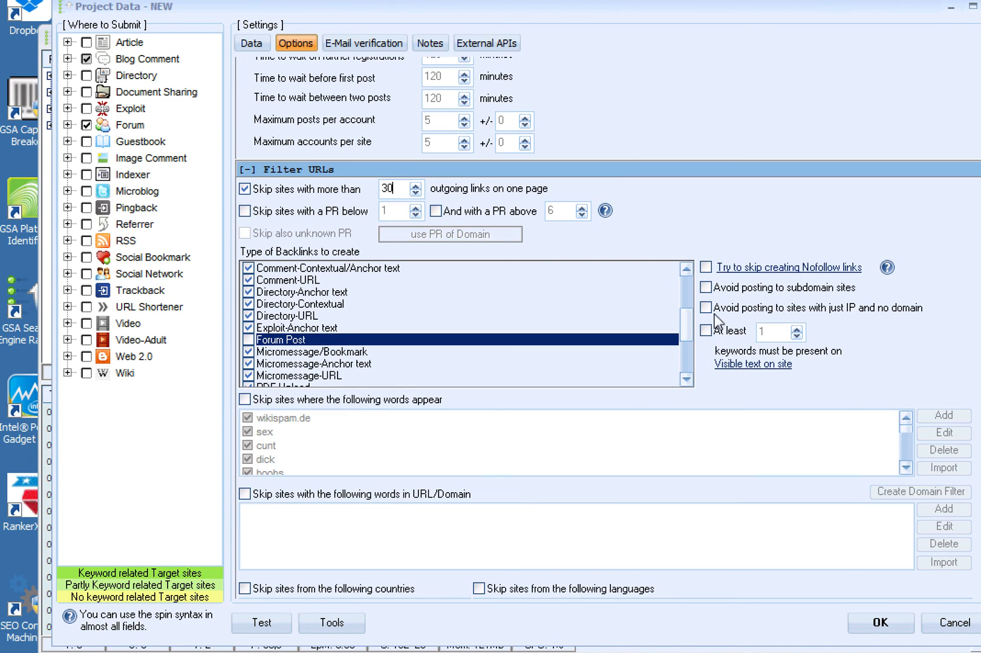
{"action": "mouse_move", "coordinate": [700, 282]}
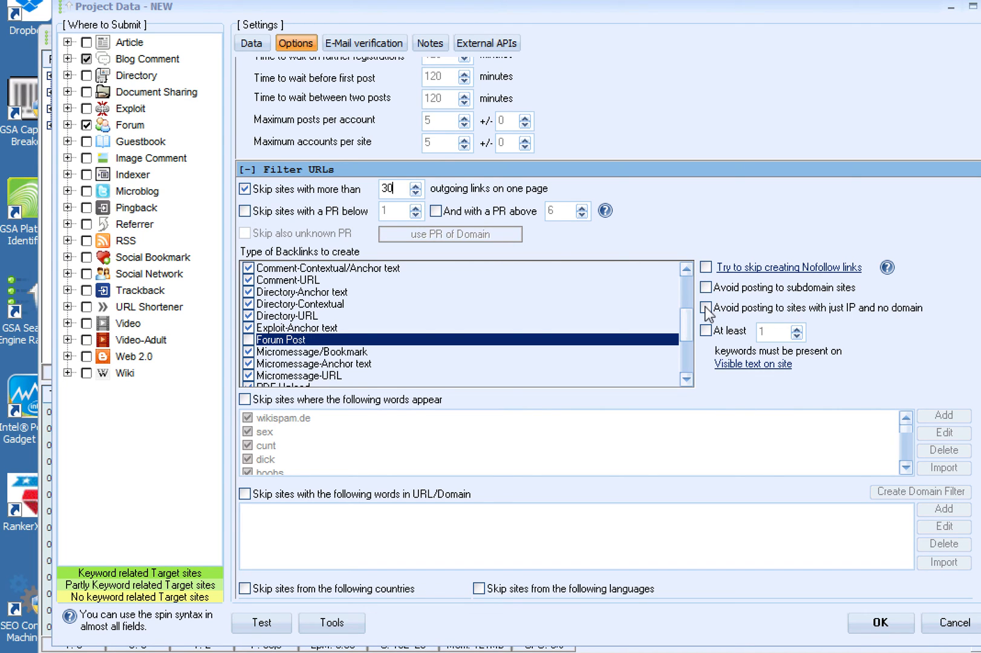
{"action": "left_click", "coordinate": [706, 308]}
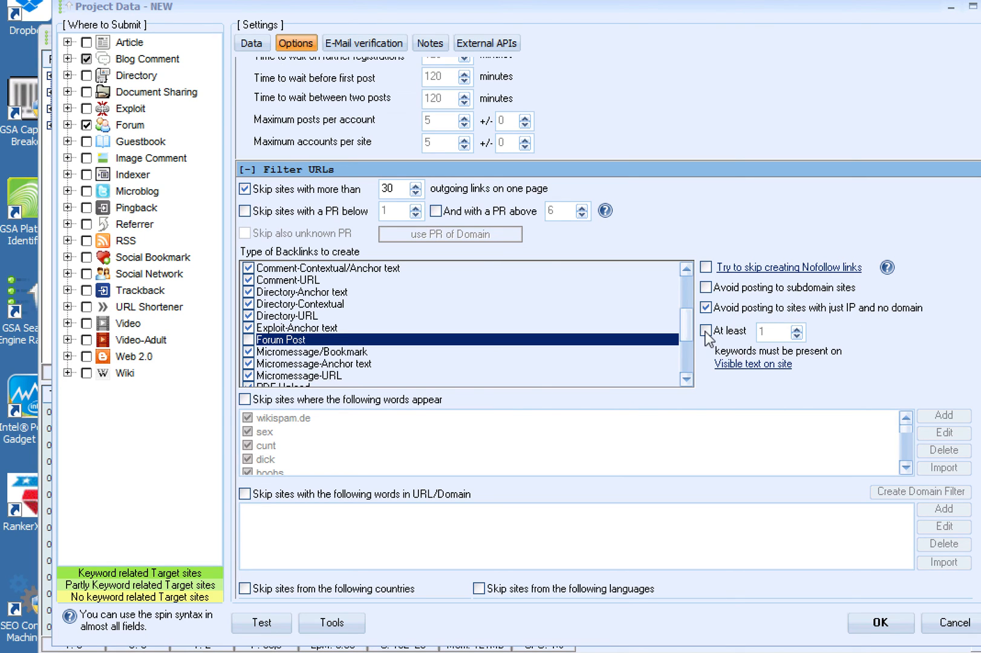
{"action": "left_click", "coordinate": [706, 330]}
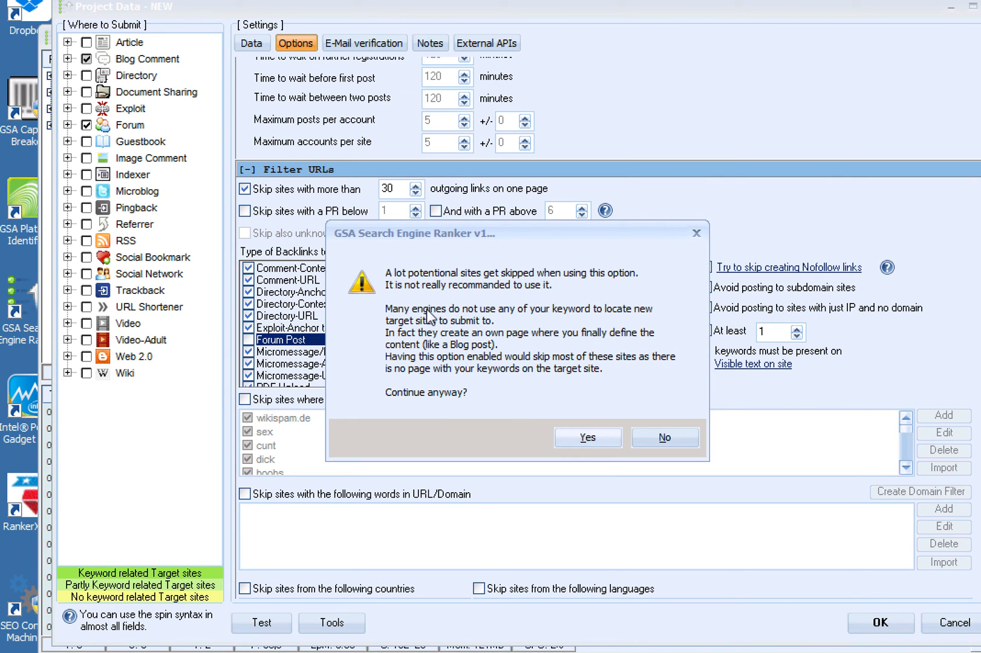
{"action": "mouse_move", "coordinate": [438, 314]}
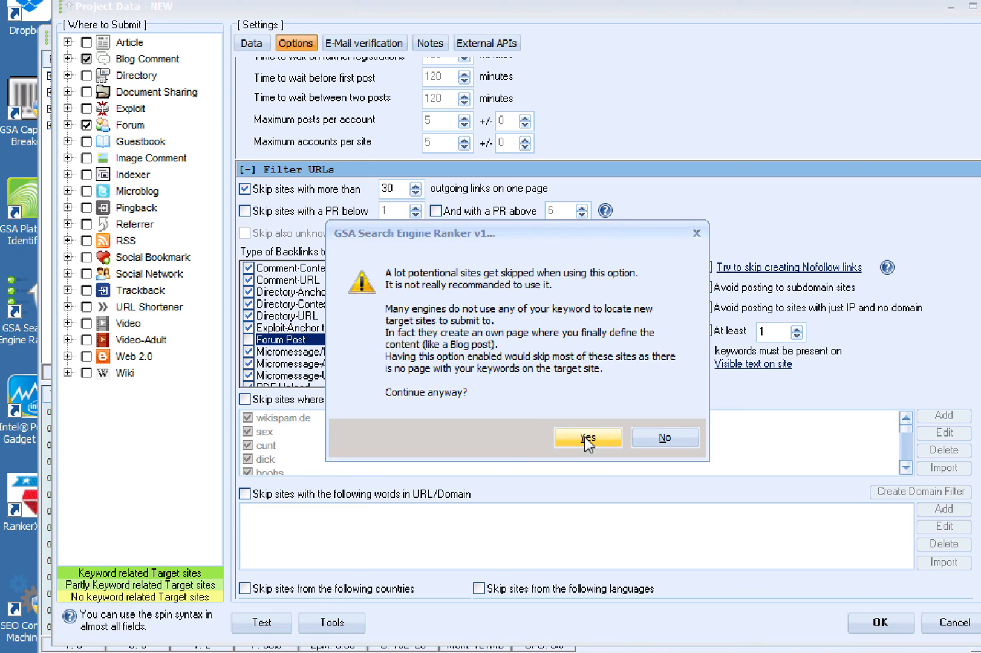
{"action": "left_click", "coordinate": [586, 437]}
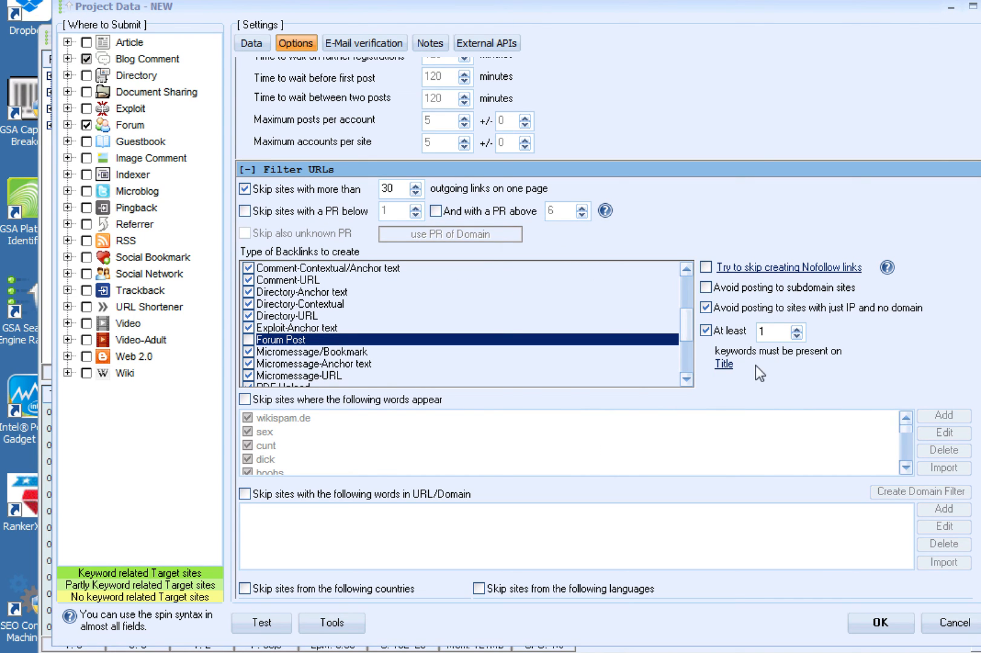
Step: Set keywords to be required anywhere on the page and enable skipping sites with listed bad words
{"action": "left_click", "coordinate": [723, 364]}
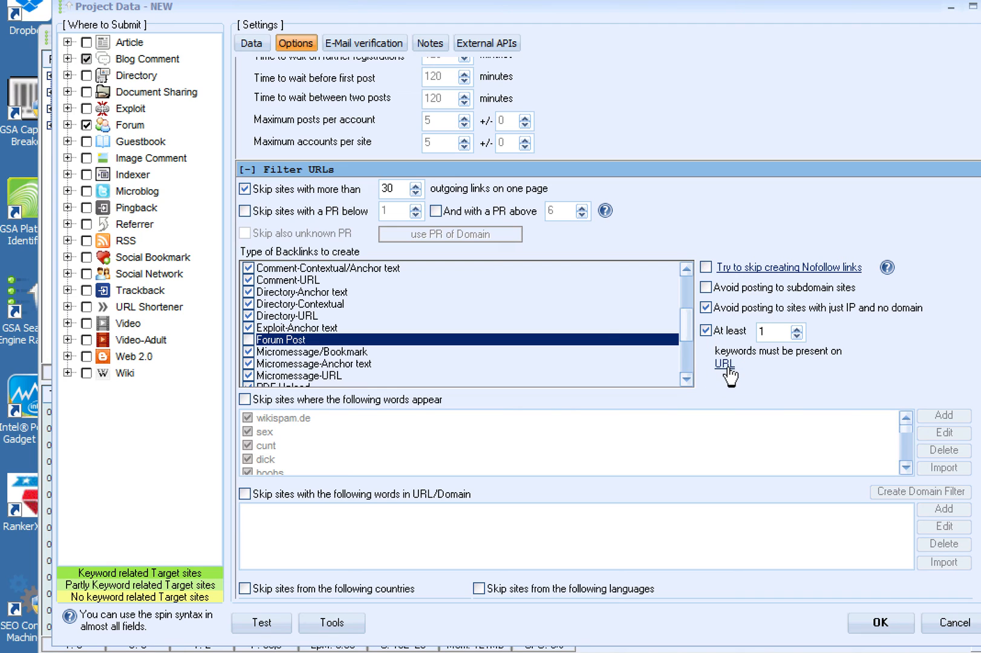
{"action": "left_click", "coordinate": [723, 363]}
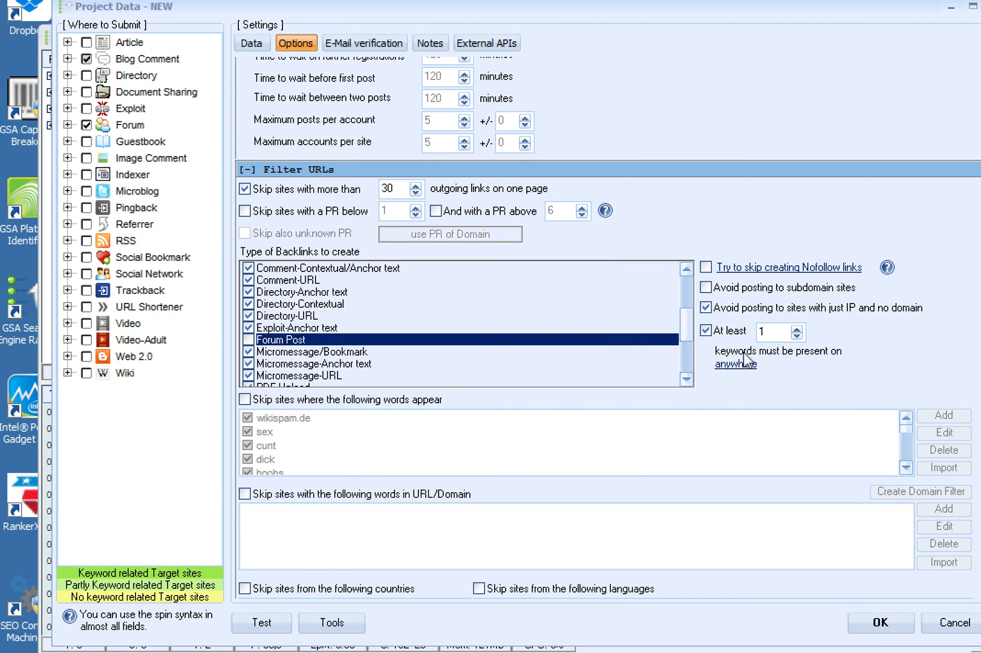
{"action": "mouse_move", "coordinate": [741, 364]}
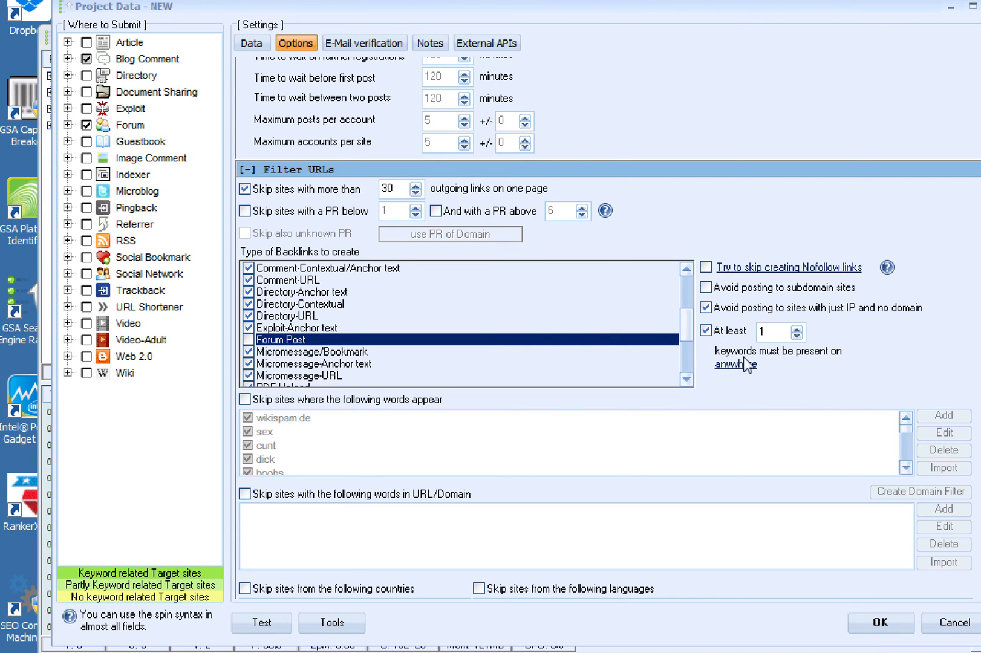
{"action": "left_click", "coordinate": [773, 331]}
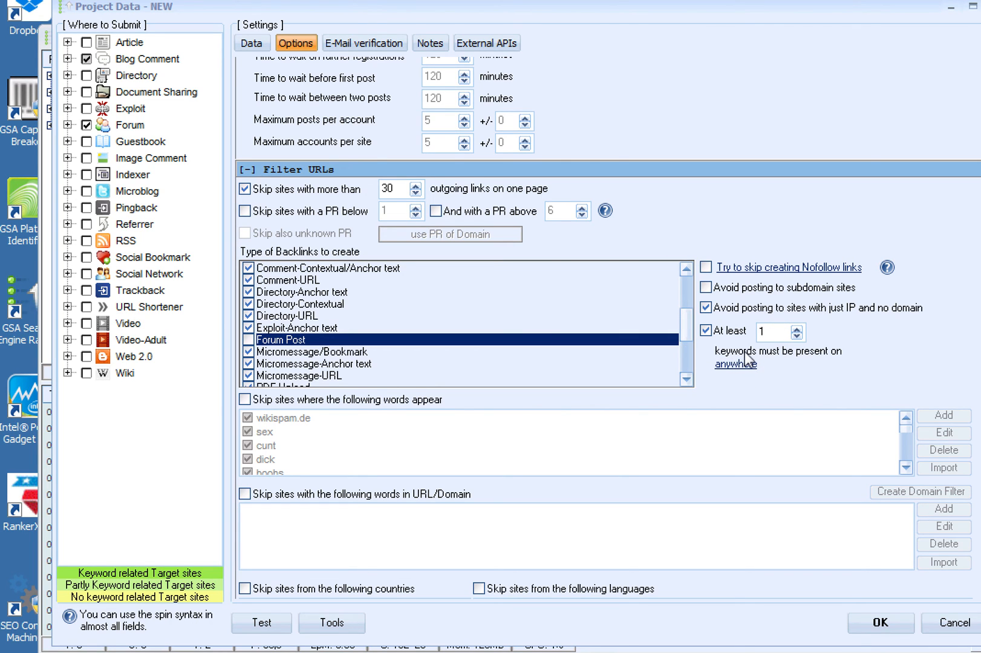
{"action": "mouse_move", "coordinate": [736, 365]}
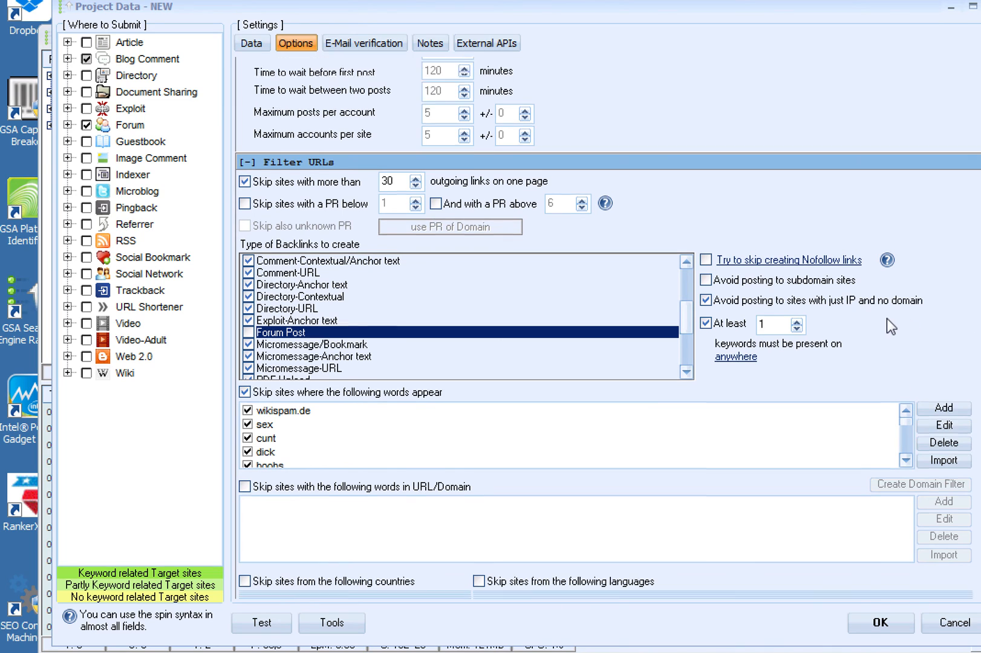
Step: Check all languages in the skip list so non-English sites are skipped
{"action": "scroll", "scroll_direction": "down", "scroll_amount": 3}
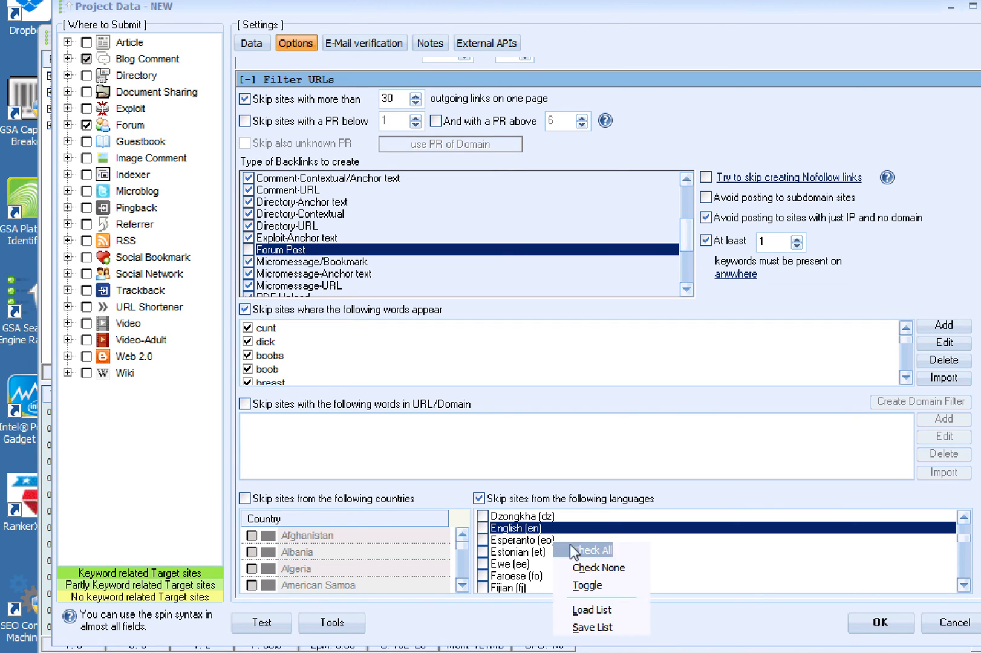
{"action": "left_click", "coordinate": [590, 551]}
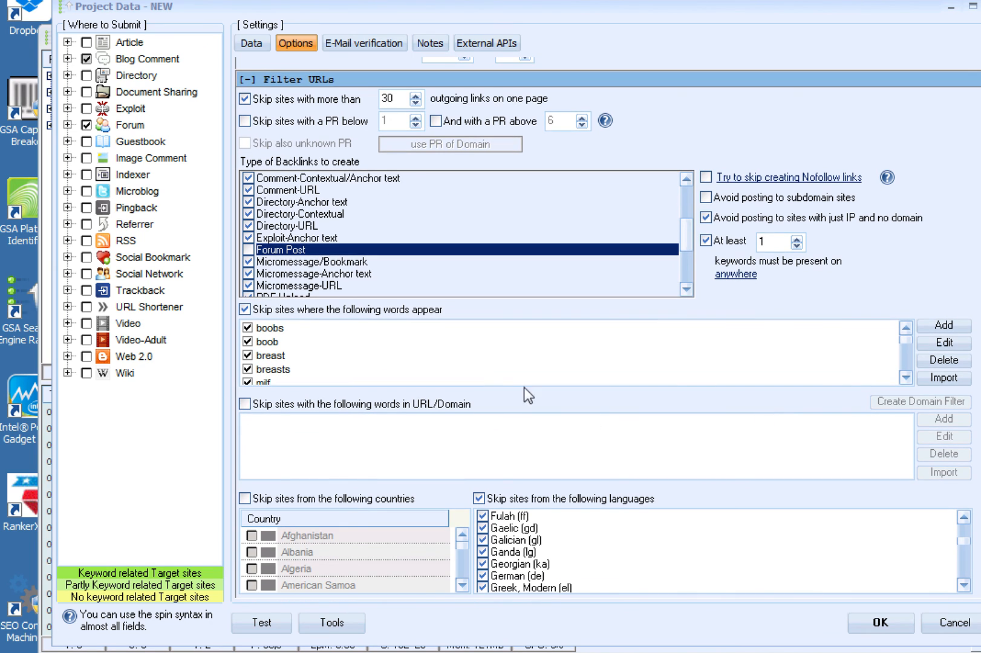
{"action": "mouse_move", "coordinate": [515, 392]}
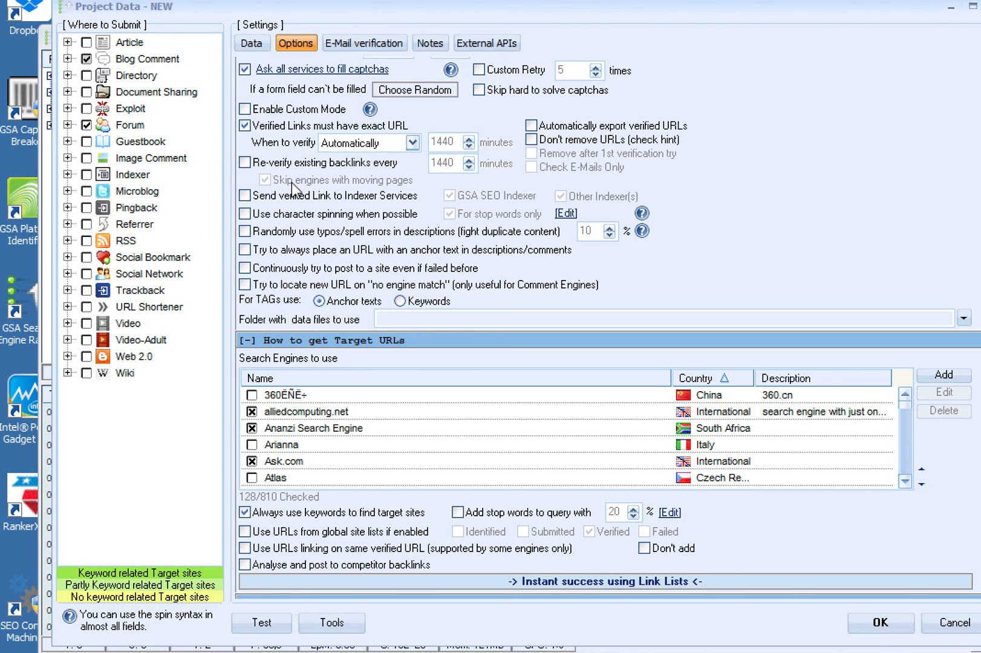
Step: Review the E-Mail verification settings, then return to the Data settings
{"action": "left_click", "coordinate": [362, 43]}
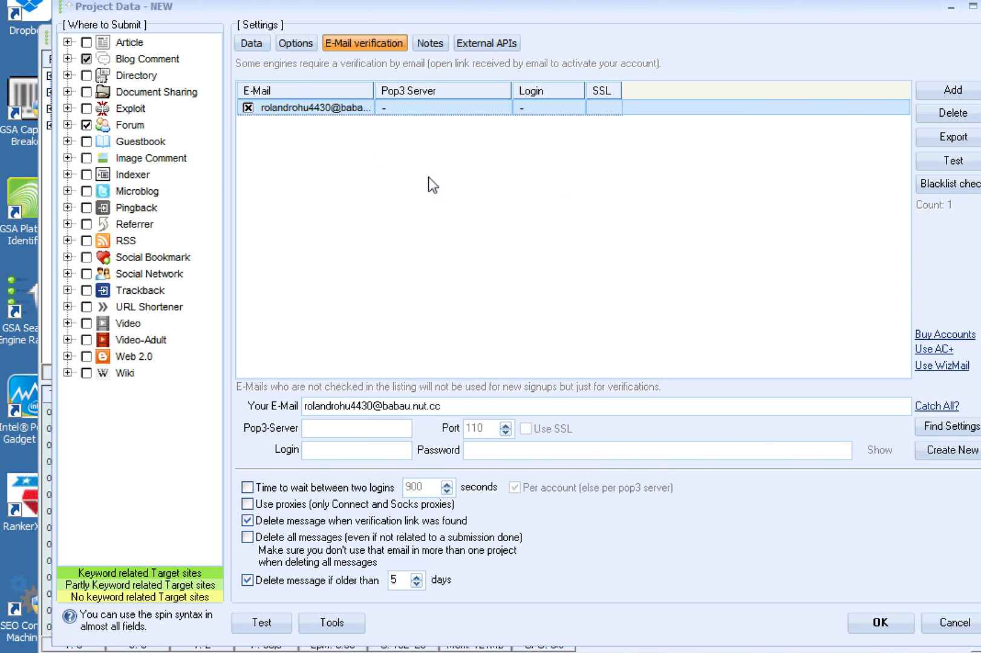
{"action": "mouse_move", "coordinate": [485, 167]}
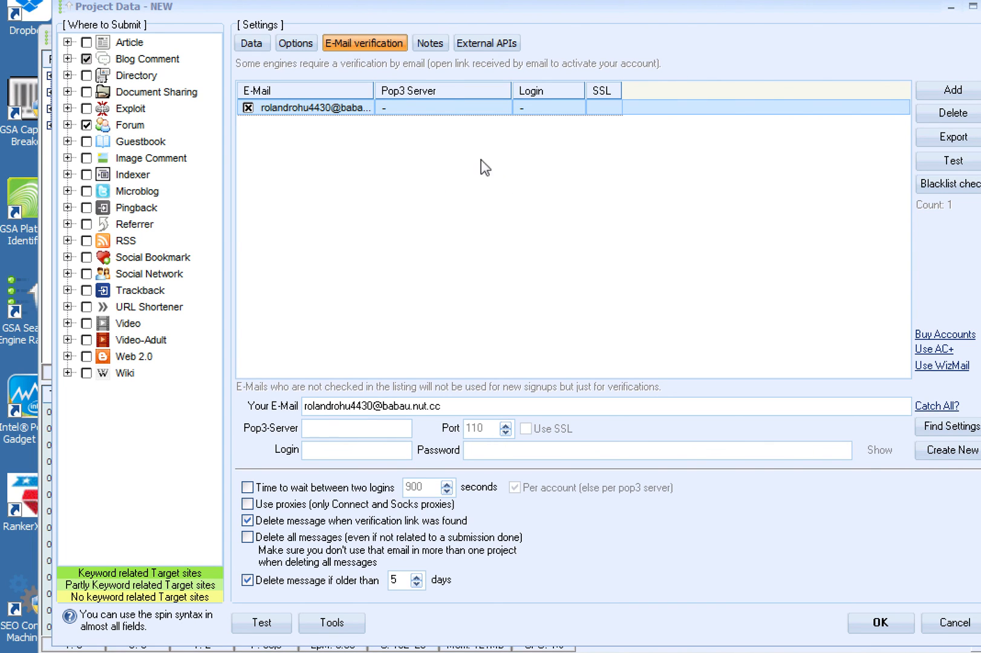
{"action": "mouse_move", "coordinate": [348, 70]}
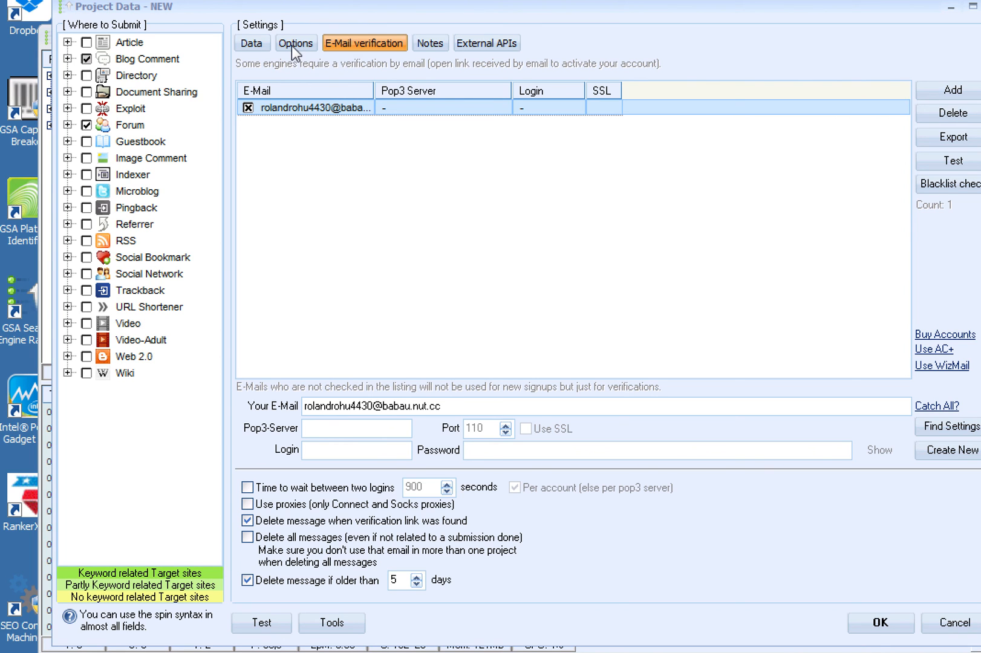
{"action": "left_click", "coordinate": [251, 44]}
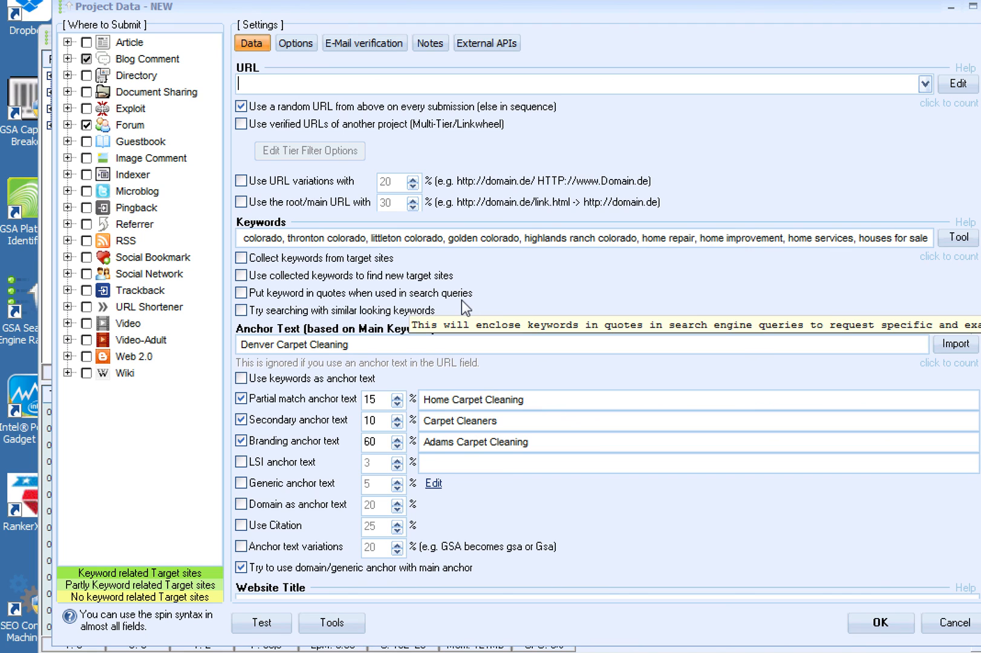
{"action": "scroll", "scroll_direction": "down", "scroll_amount": 3}
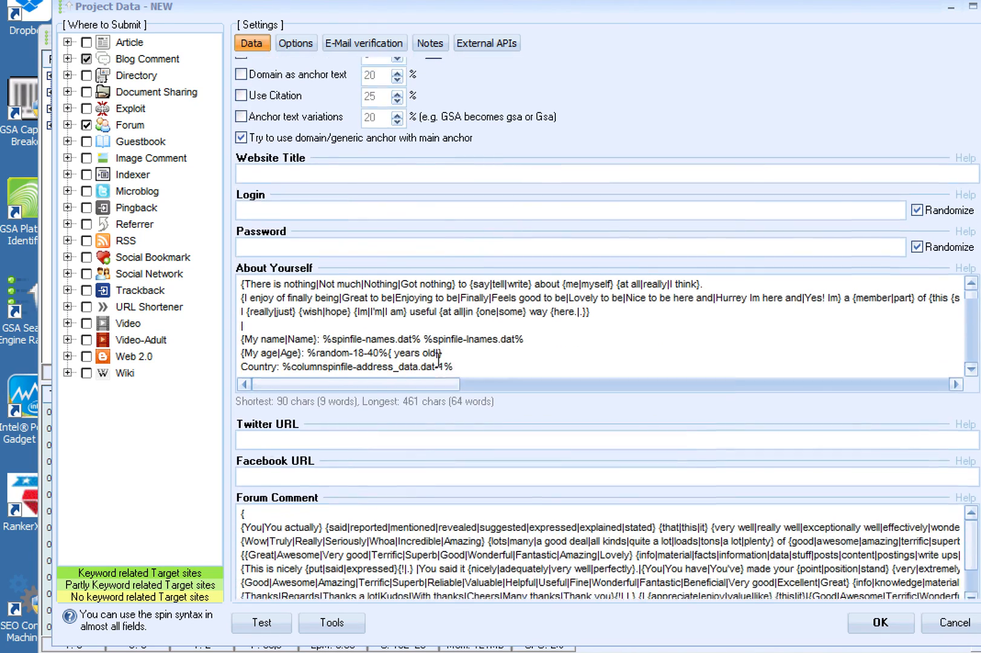
{"action": "scroll", "scroll_direction": "down", "scroll_amount": 3}
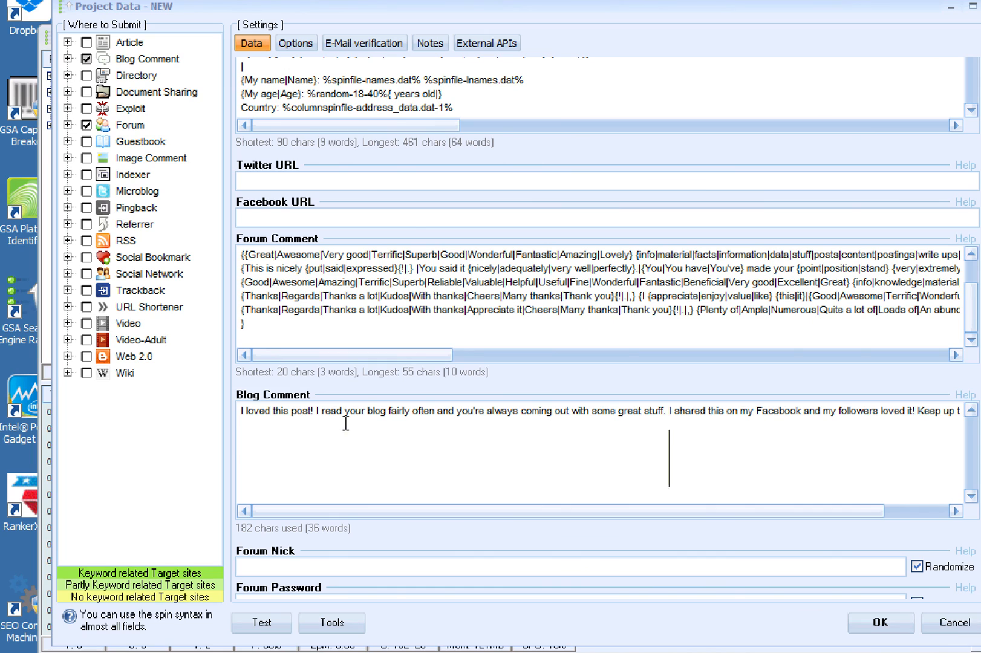
{"action": "mouse_move", "coordinate": [350, 420]}
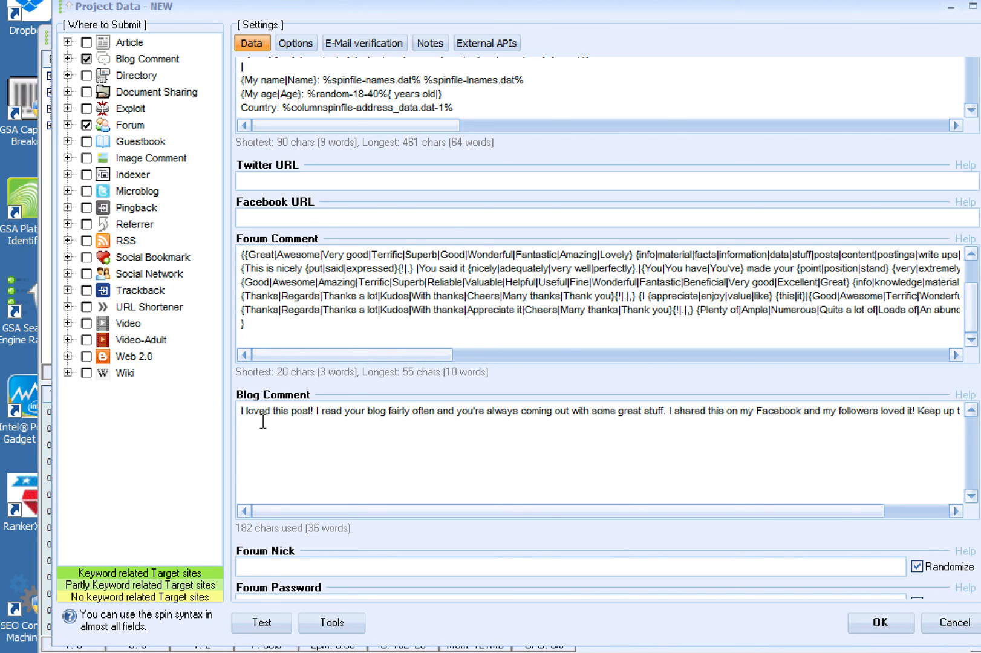
{"action": "mouse_move", "coordinate": [388, 428]}
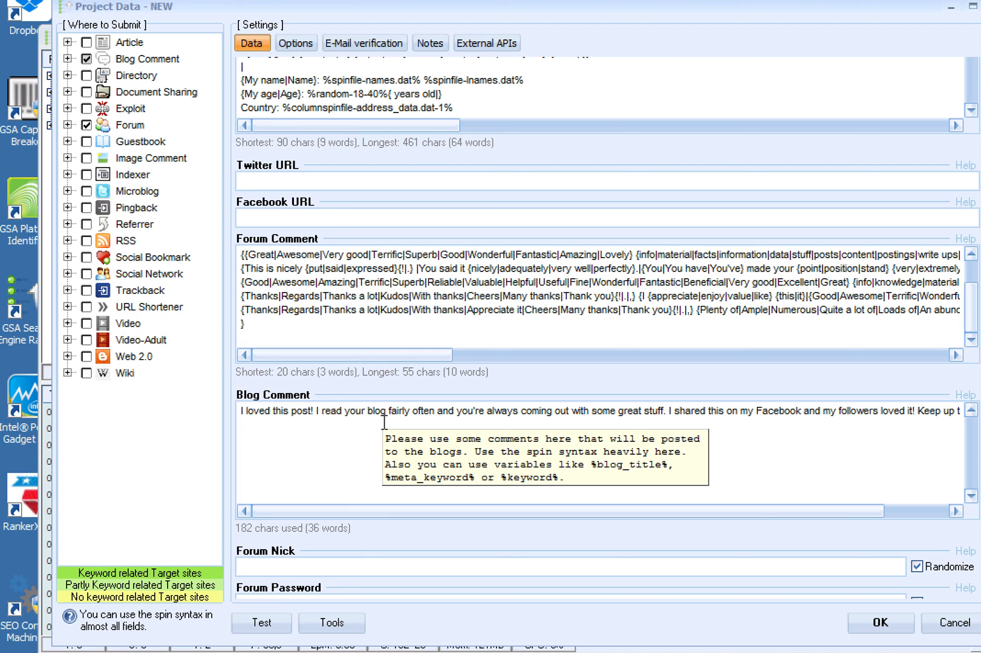
{"action": "mouse_move", "coordinate": [384, 423]}
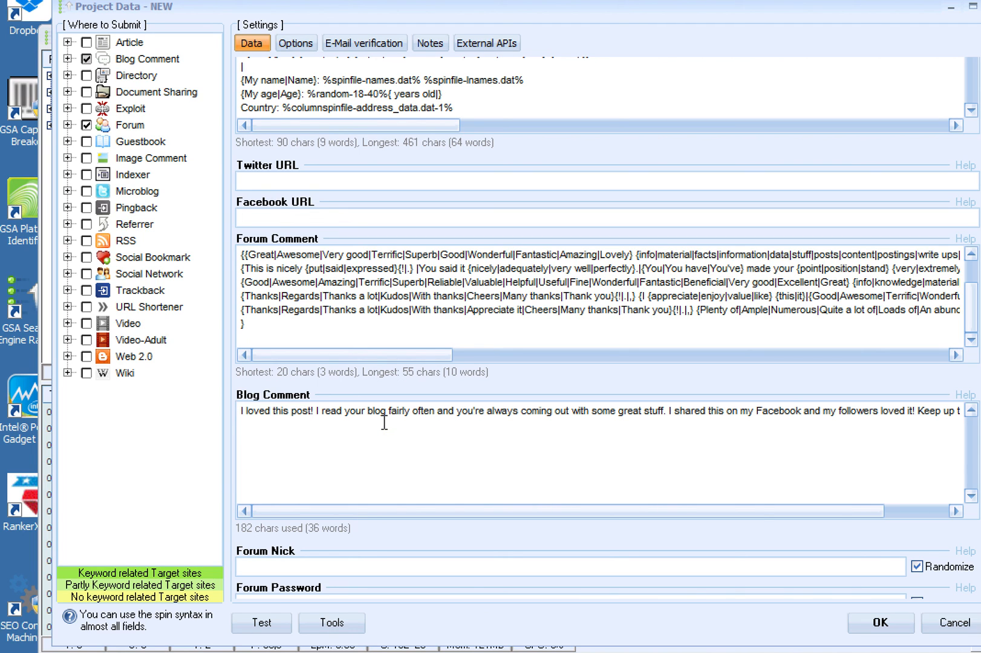